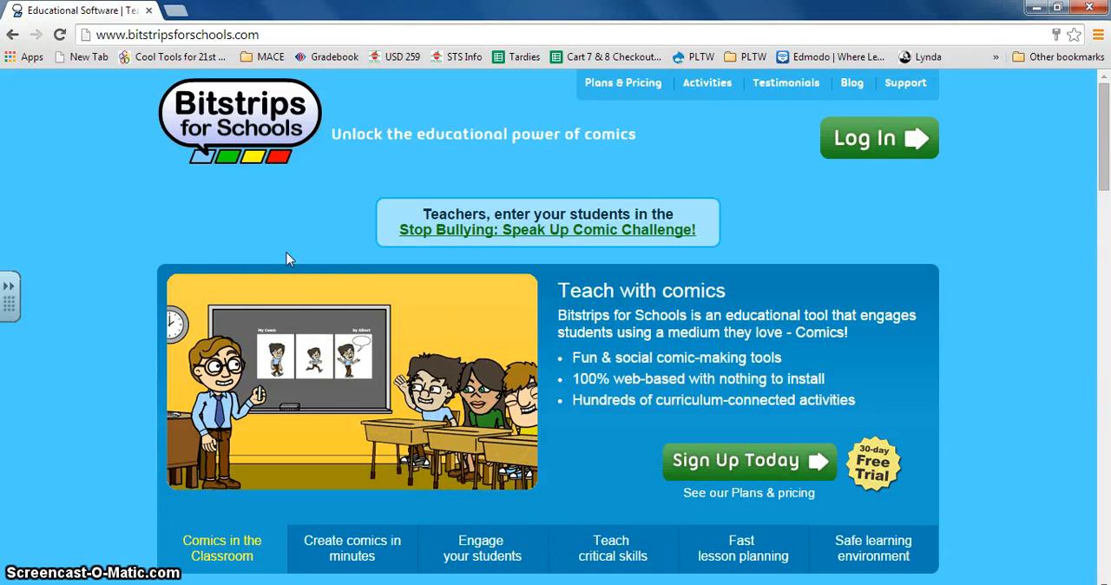
mouse_move(753, 128)
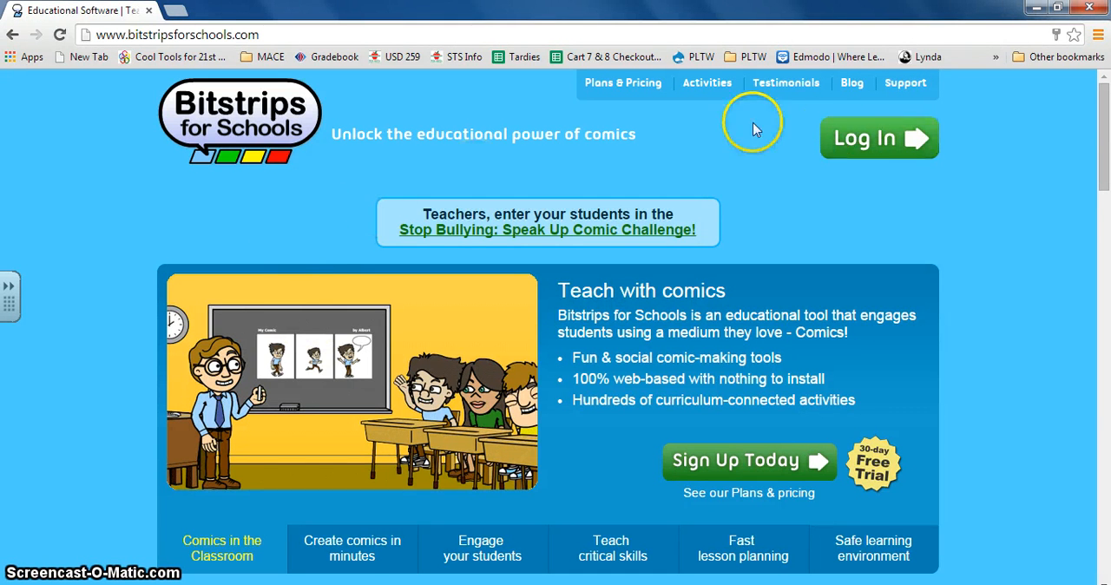
mouse_move(795, 263)
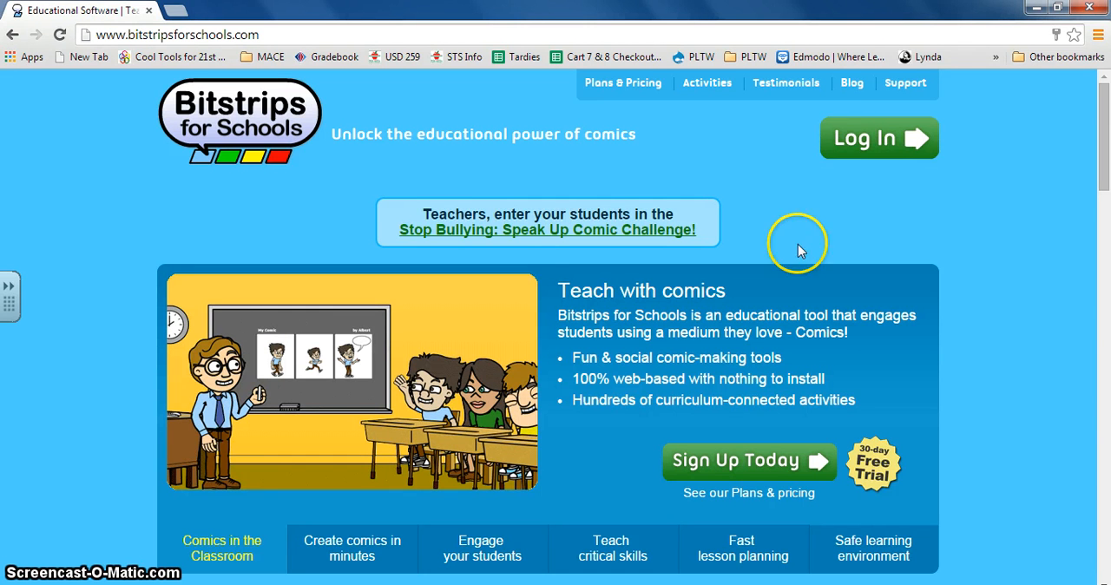
Step: Go to the Bitstrips for Schools login page with the green Log In button
left_click(878, 138)
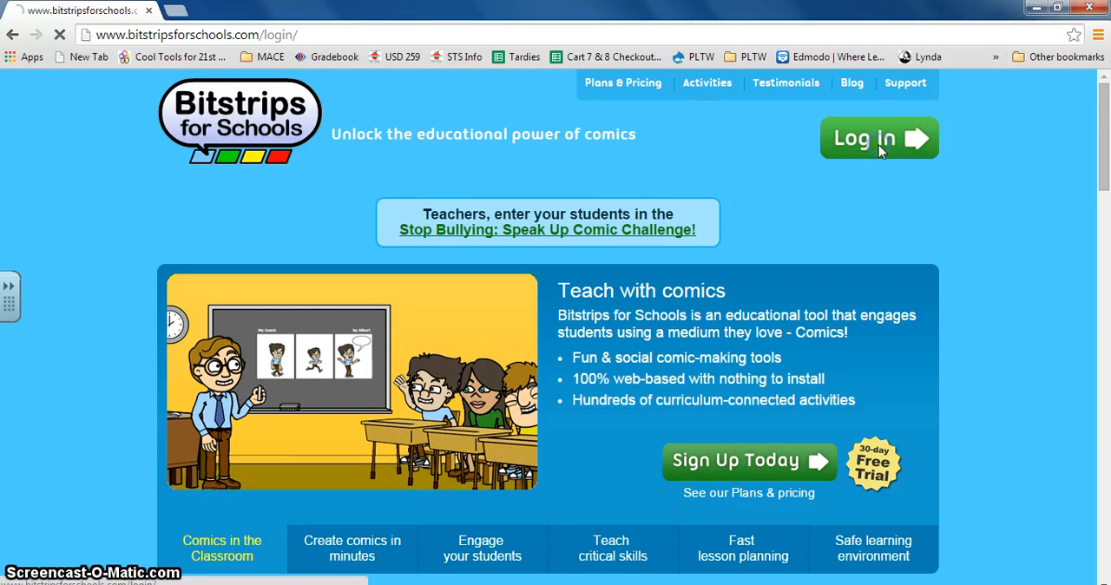
Step: Enter and submit the classroom code 'Stucky2'
left_click(878, 138)
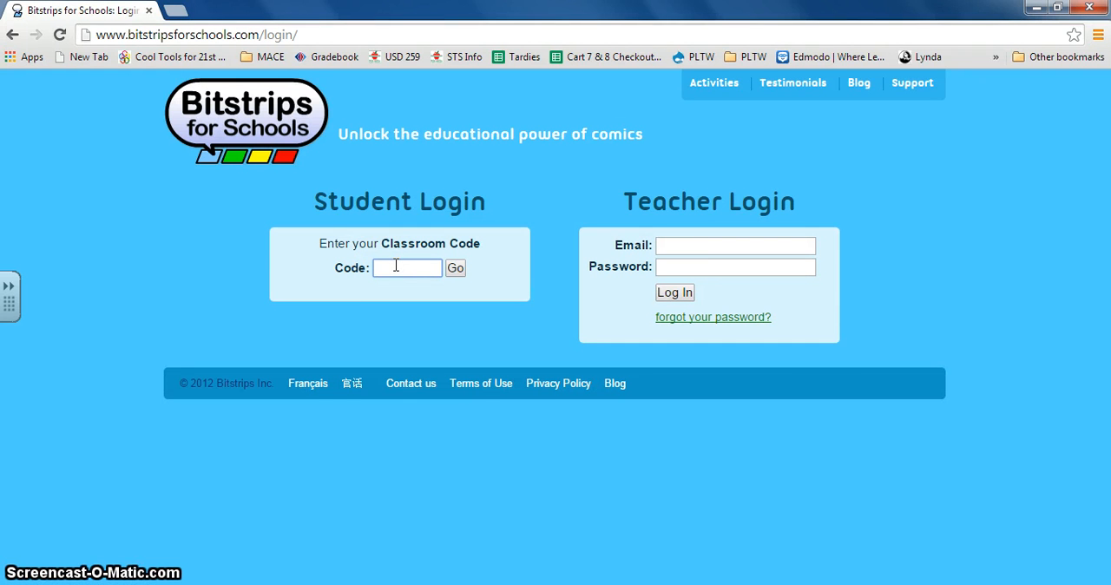
type("Stucky")
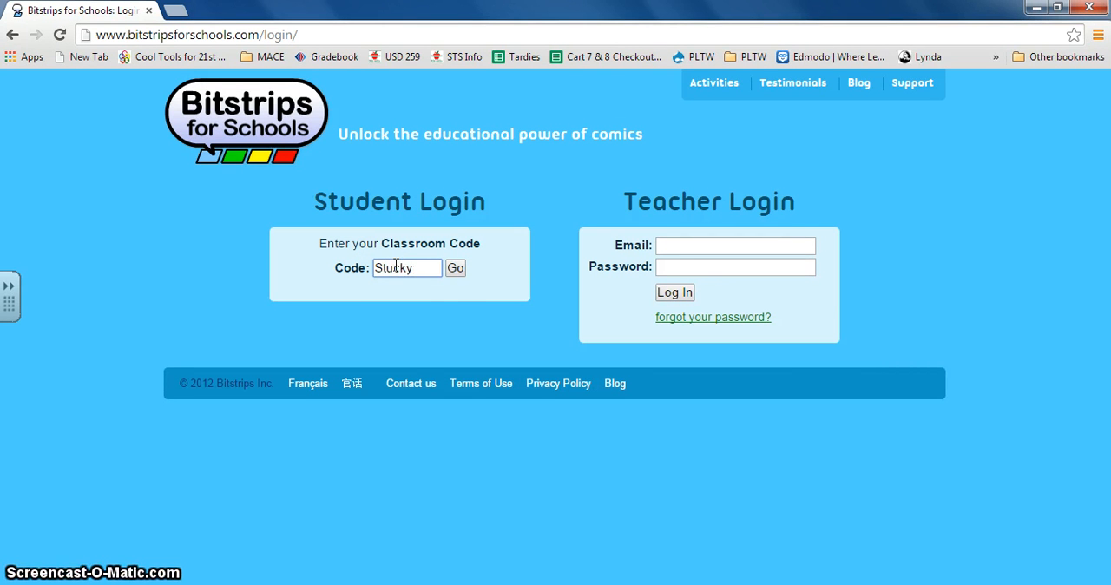
type("2")
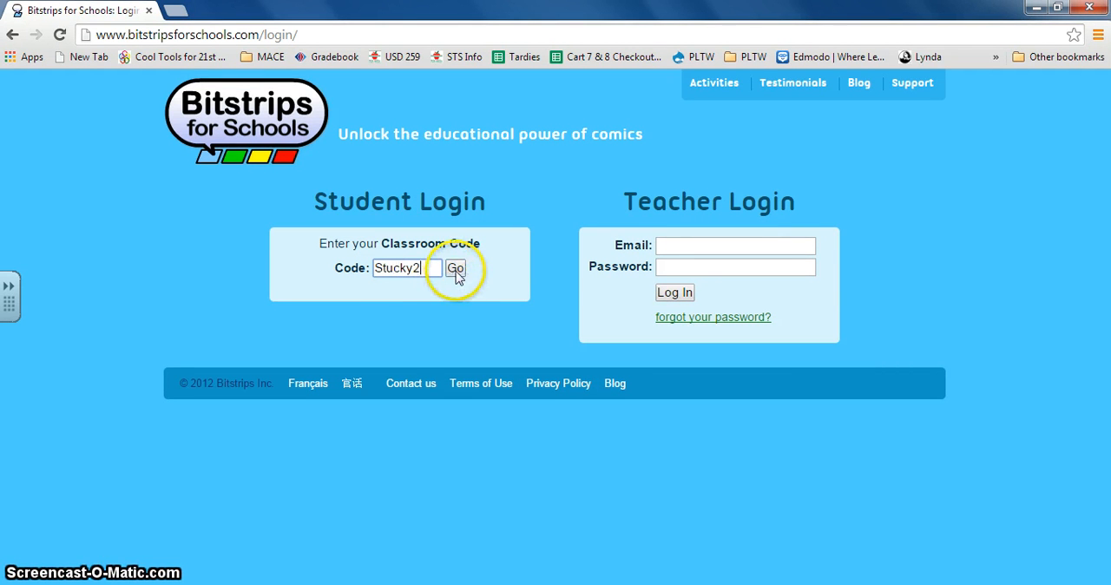
left_click(454, 267)
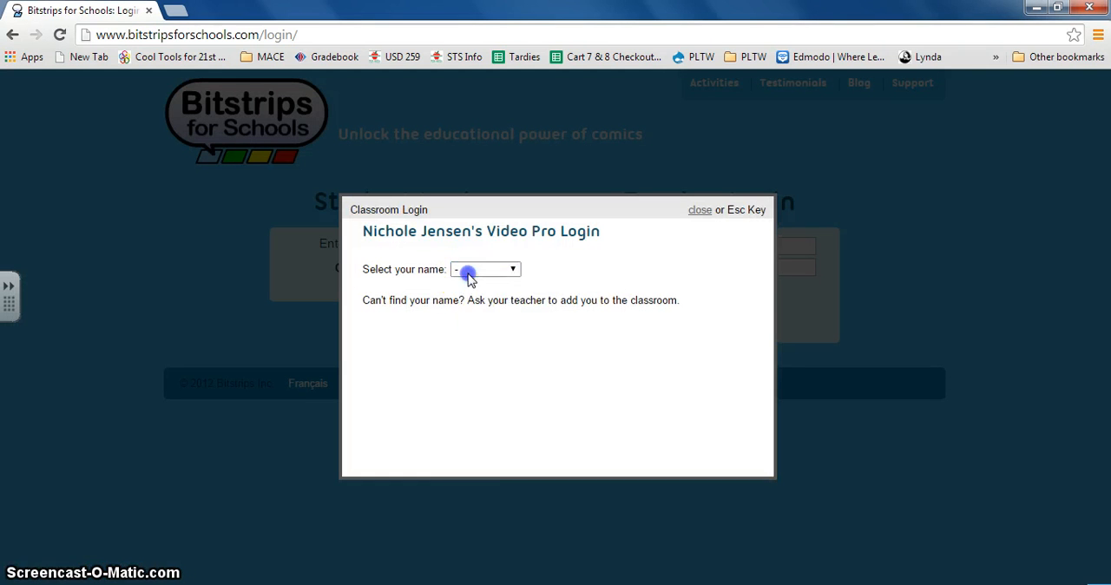
Step: Choose the student name, enter the password and log in
left_click(485, 269)
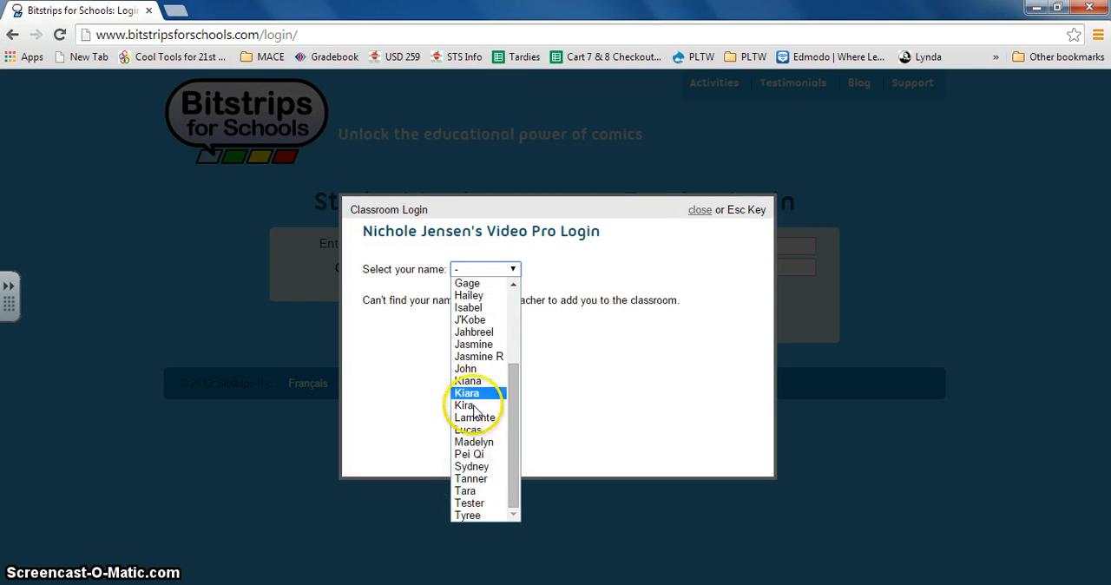
left_click(469, 502)
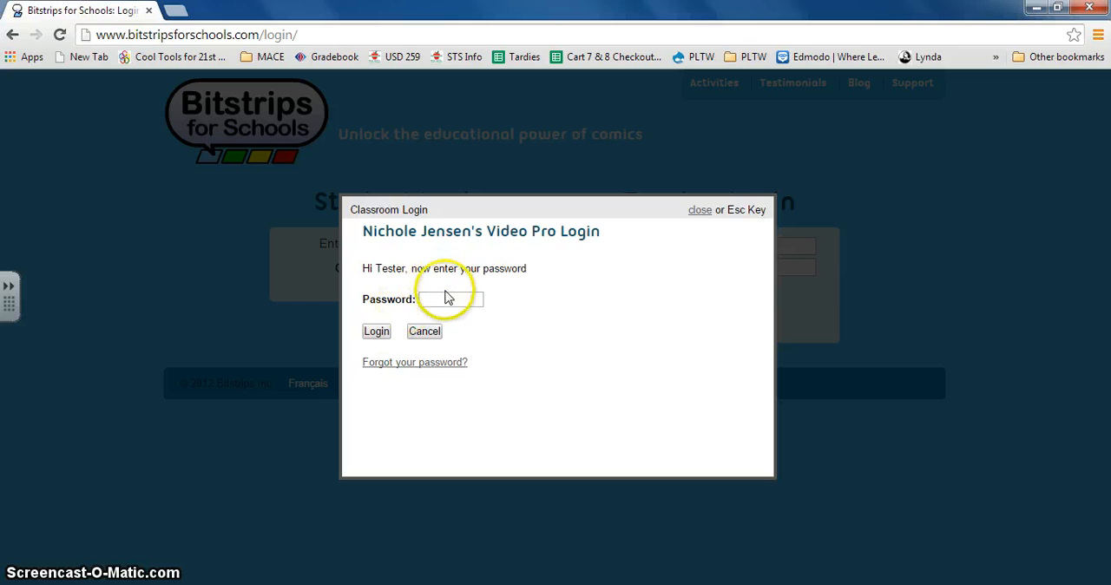
left_click(450, 299)
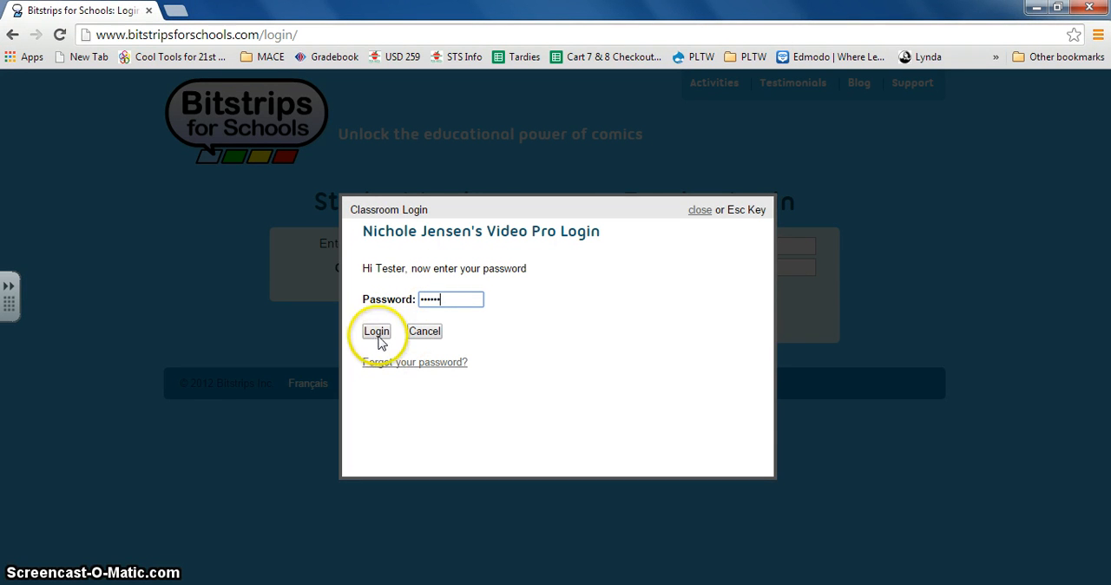
left_click(376, 331)
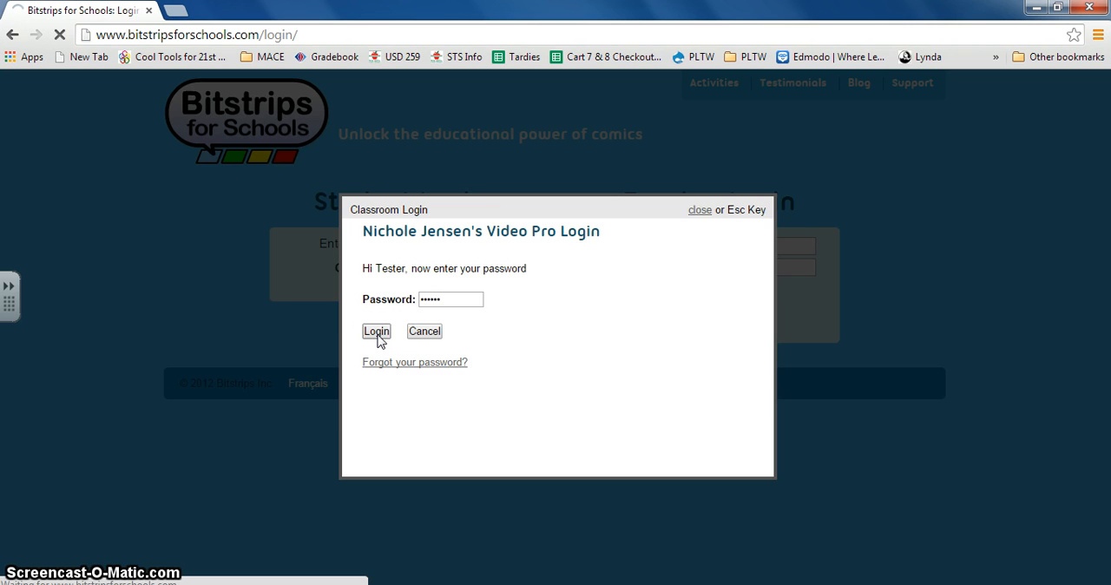
left_click(376, 331)
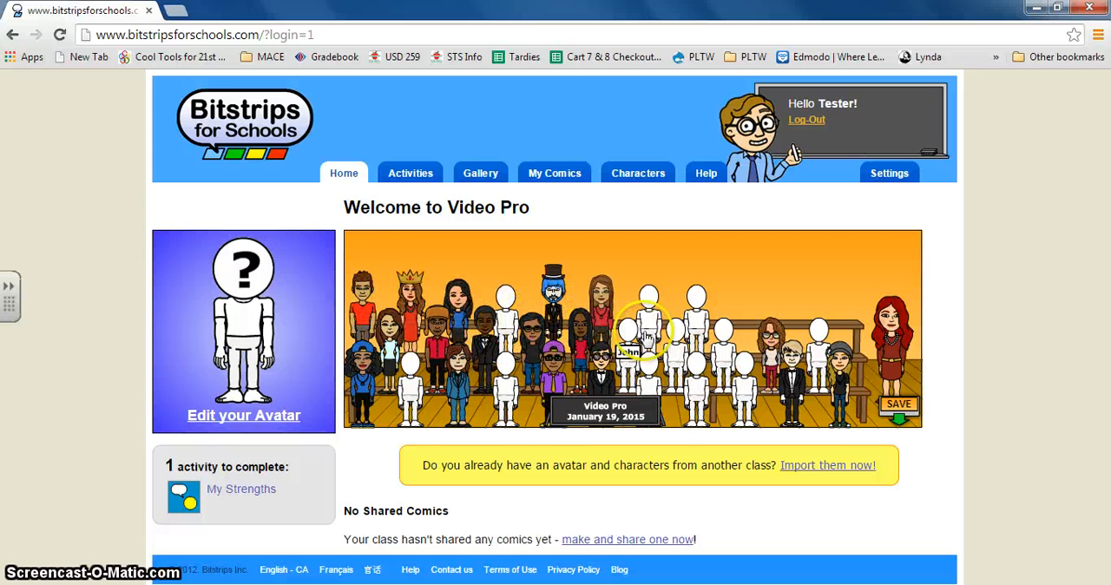
mouse_move(231, 426)
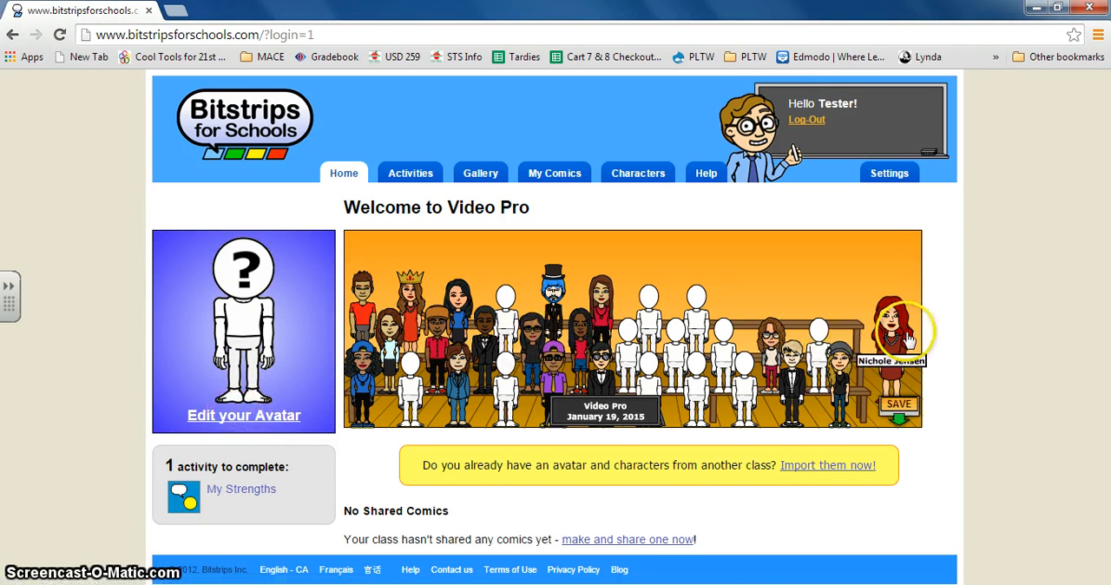
mouse_move(195, 421)
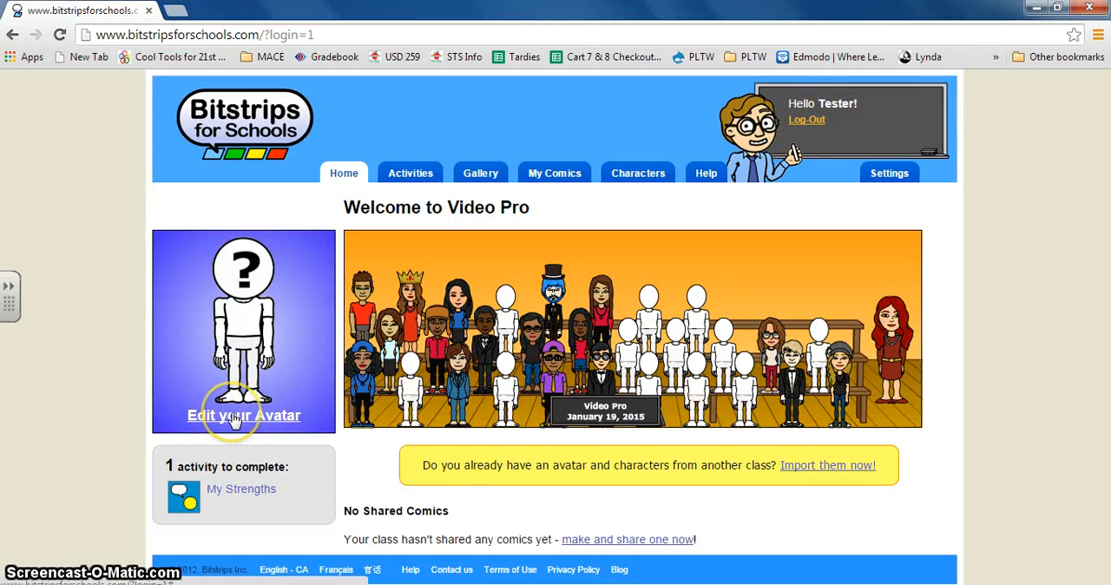
mouse_move(413, 200)
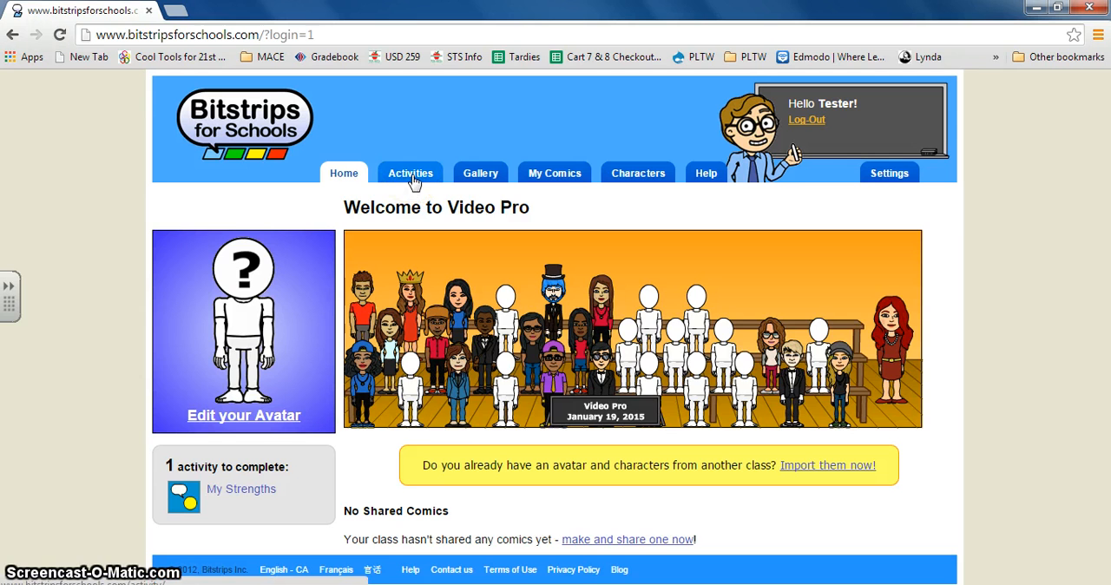
Step: Open the My Strengths activity from the Activities page
left_click(411, 173)
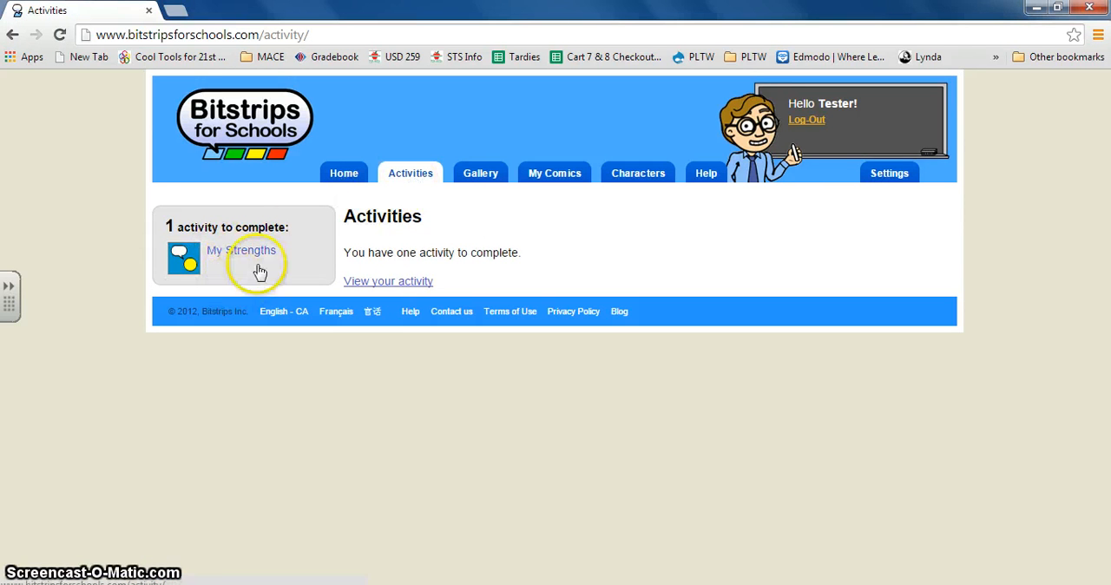
left_click(242, 250)
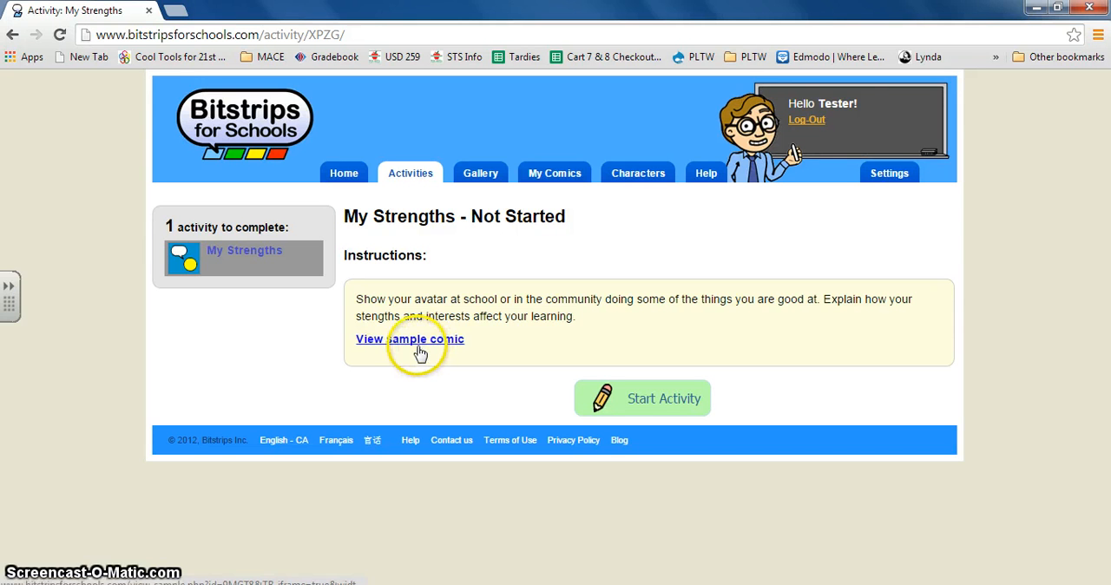
left_click(410, 339)
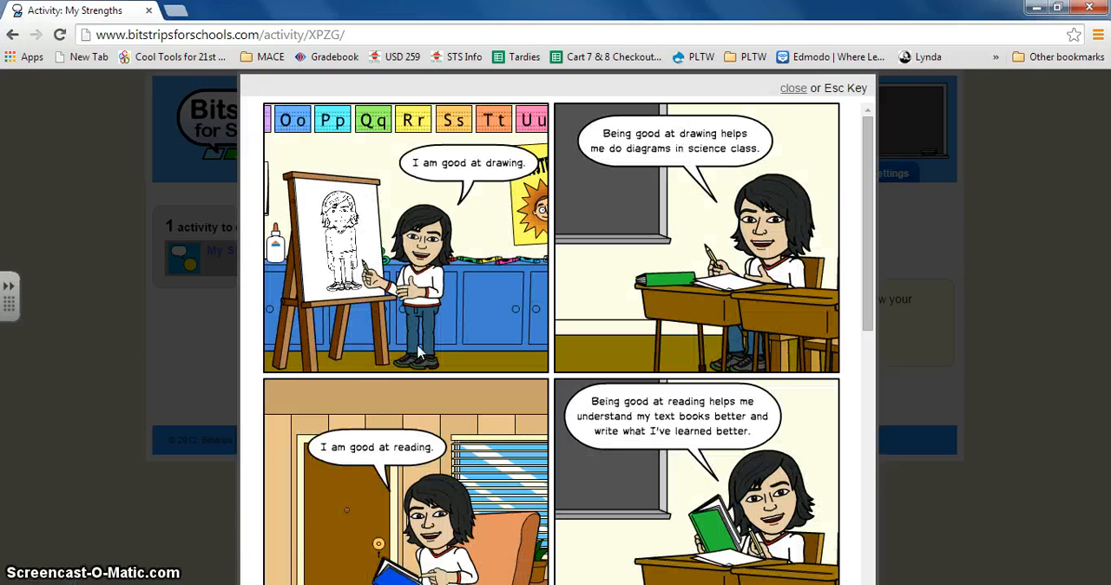
scroll("down", 3)
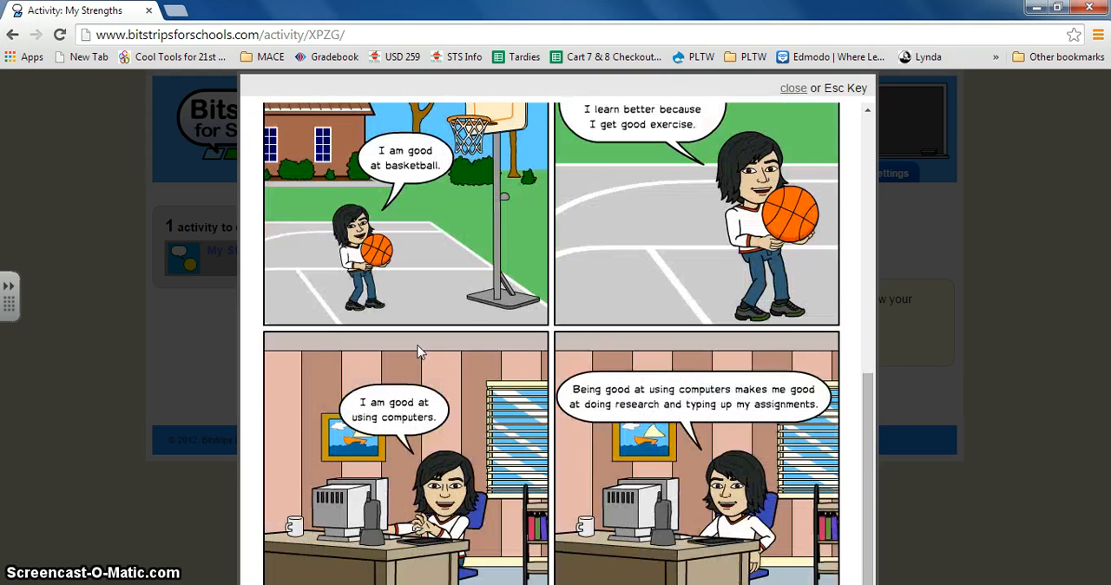
scroll("down", 3)
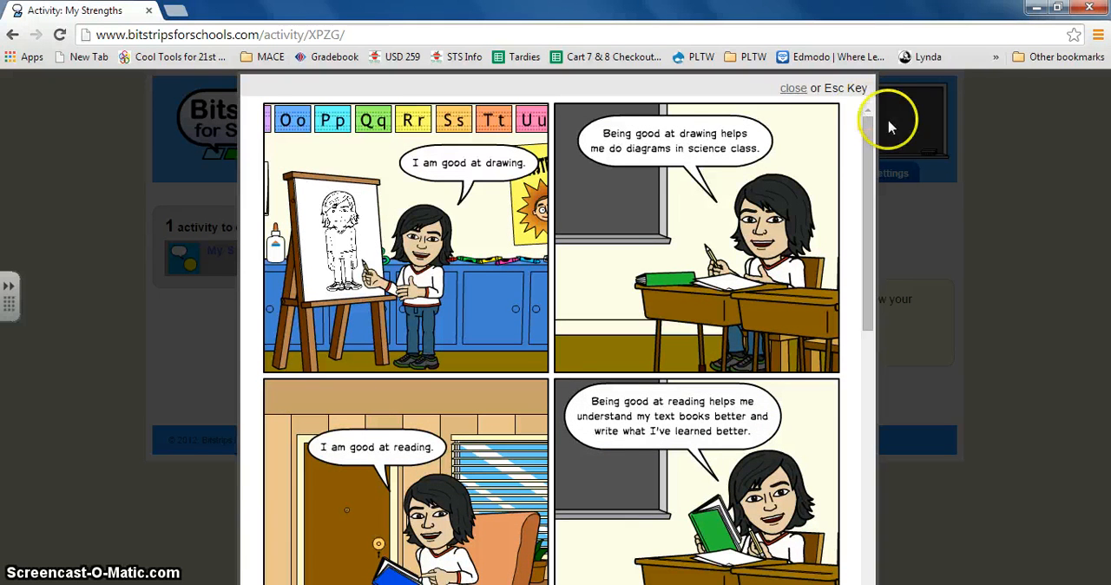
mouse_move(530, 182)
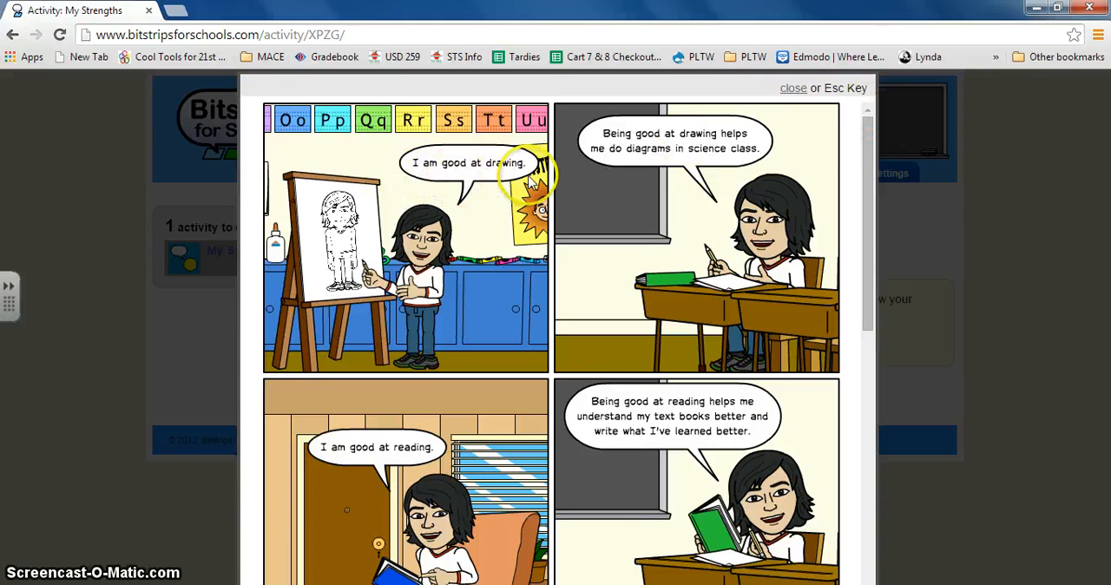
mouse_move(712, 173)
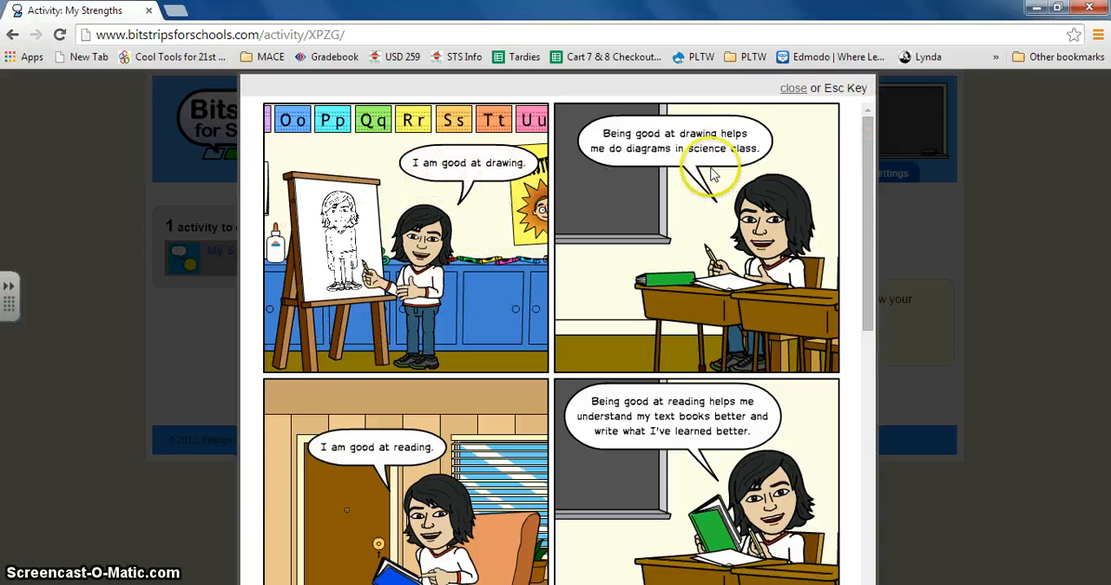
mouse_move(712, 152)
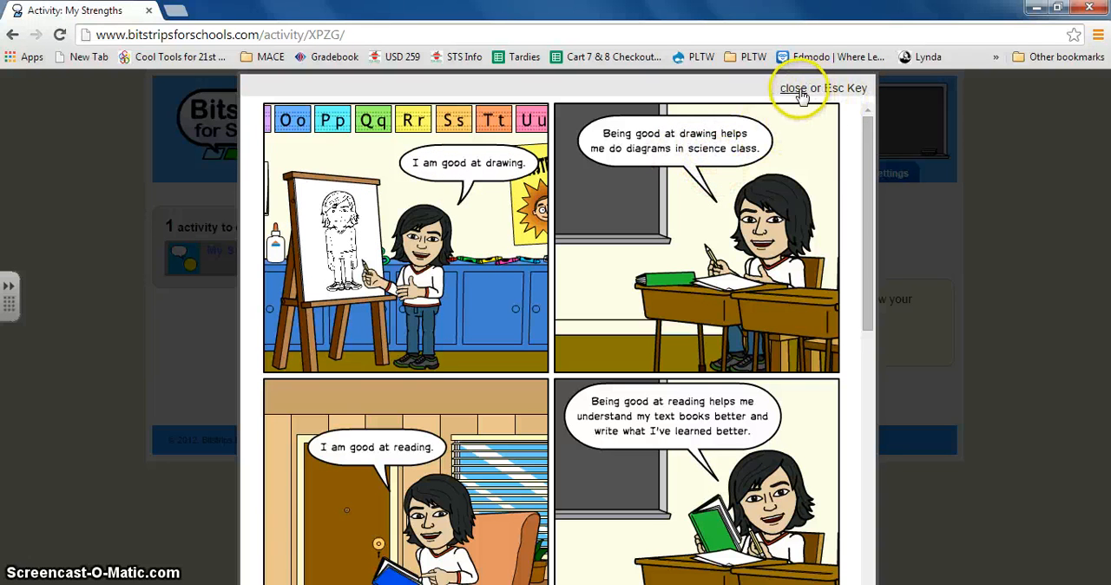
left_click(793, 88)
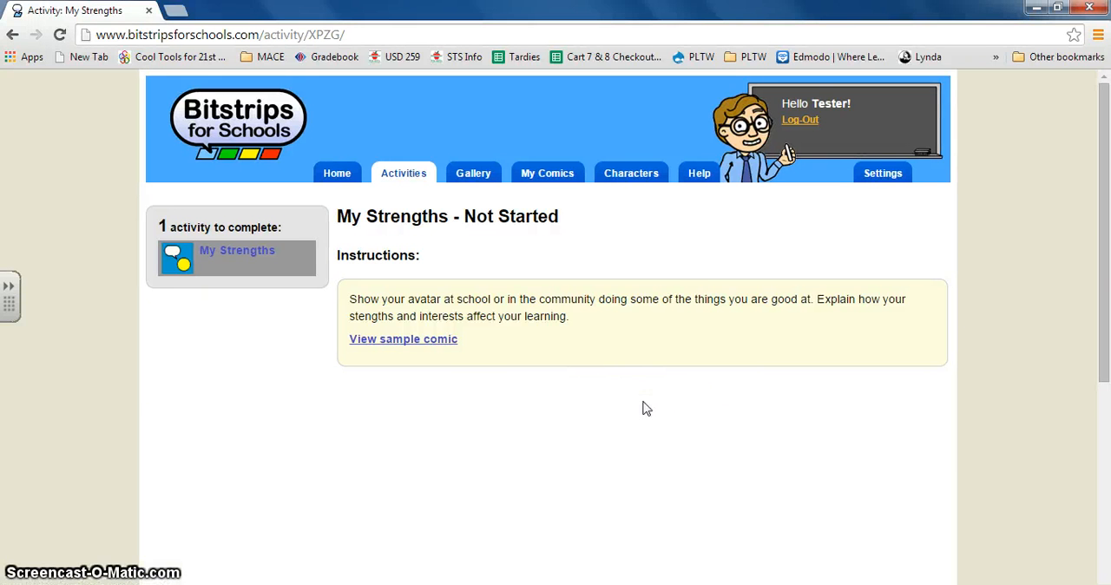
left_click(237, 258)
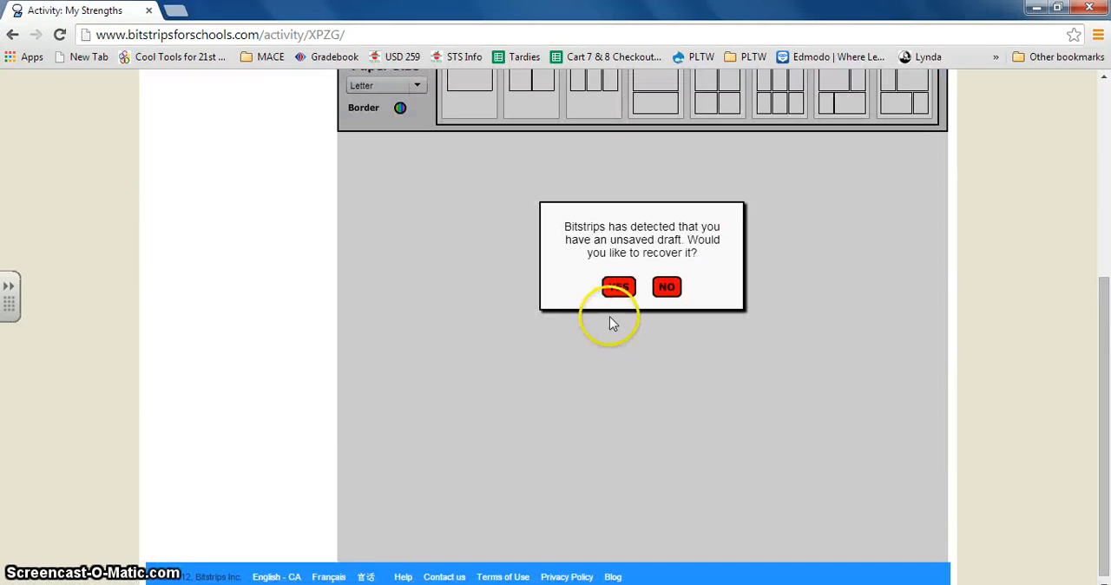
left_click(667, 287)
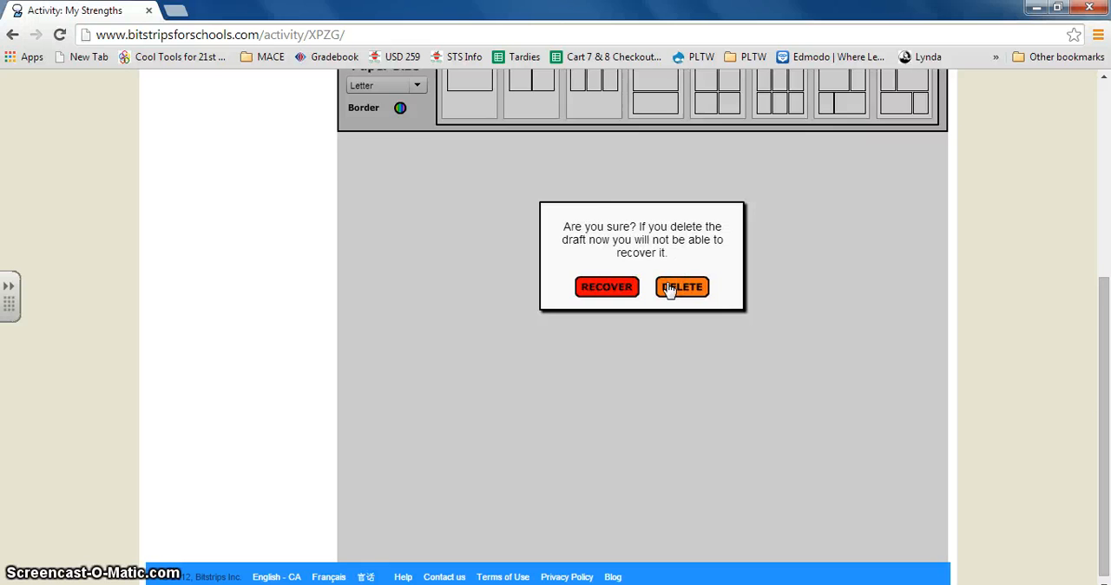
left_click(682, 287)
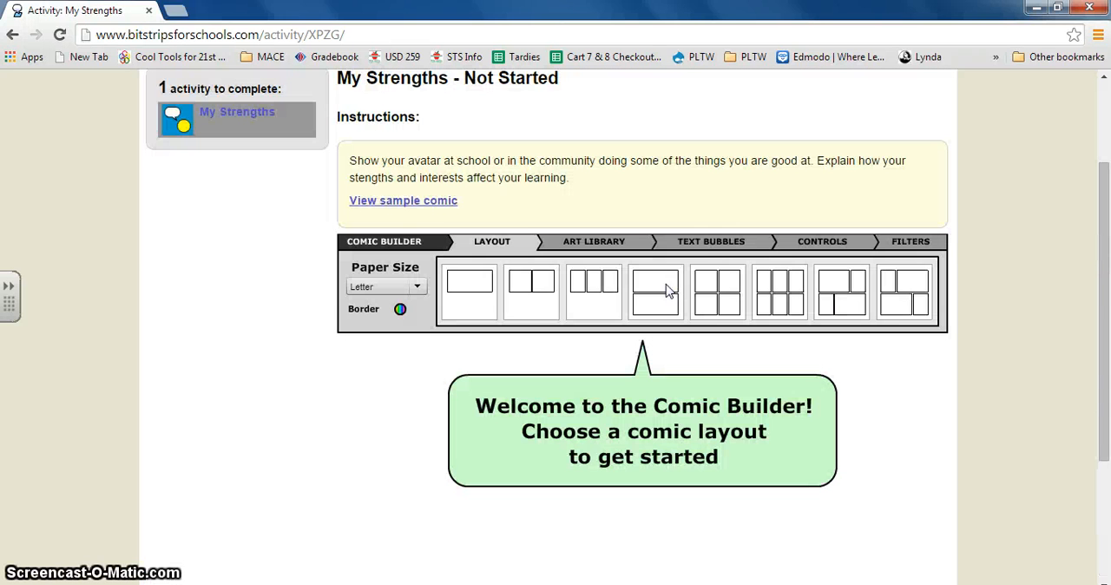
mouse_move(717, 291)
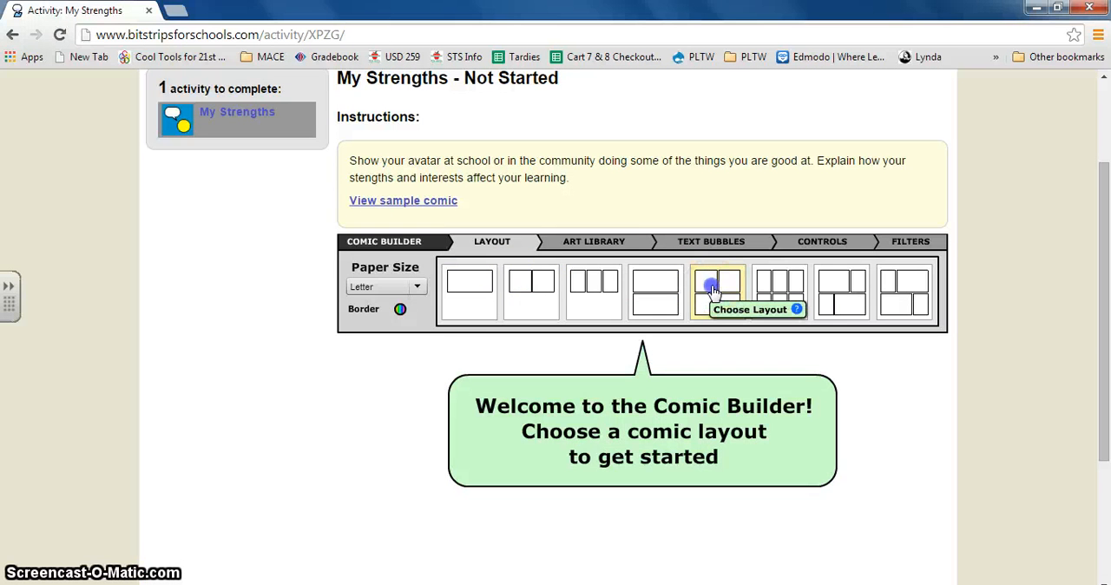
left_click(717, 291)
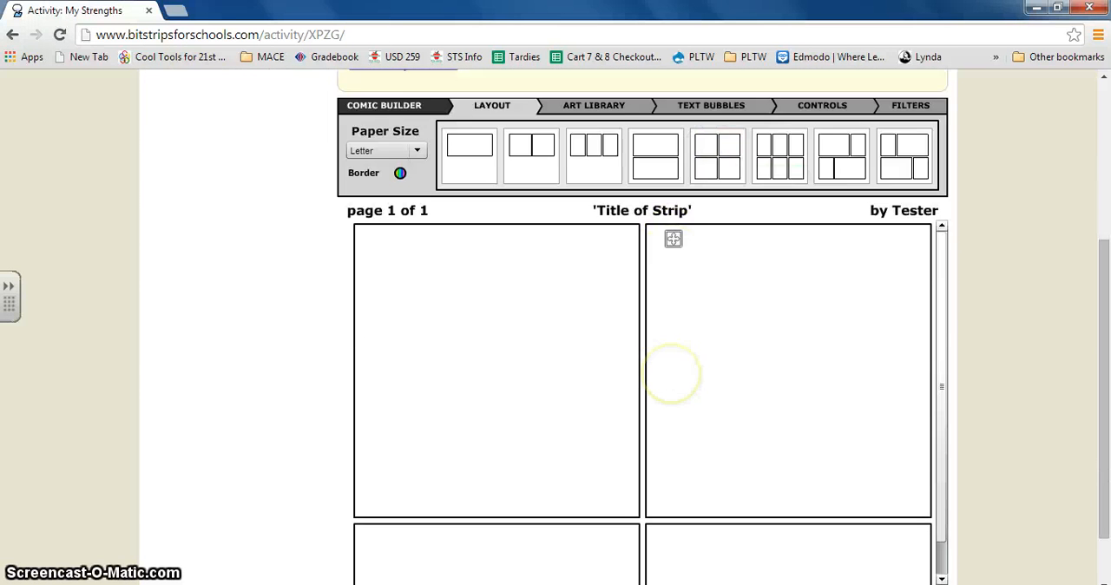
left_click(594, 105)
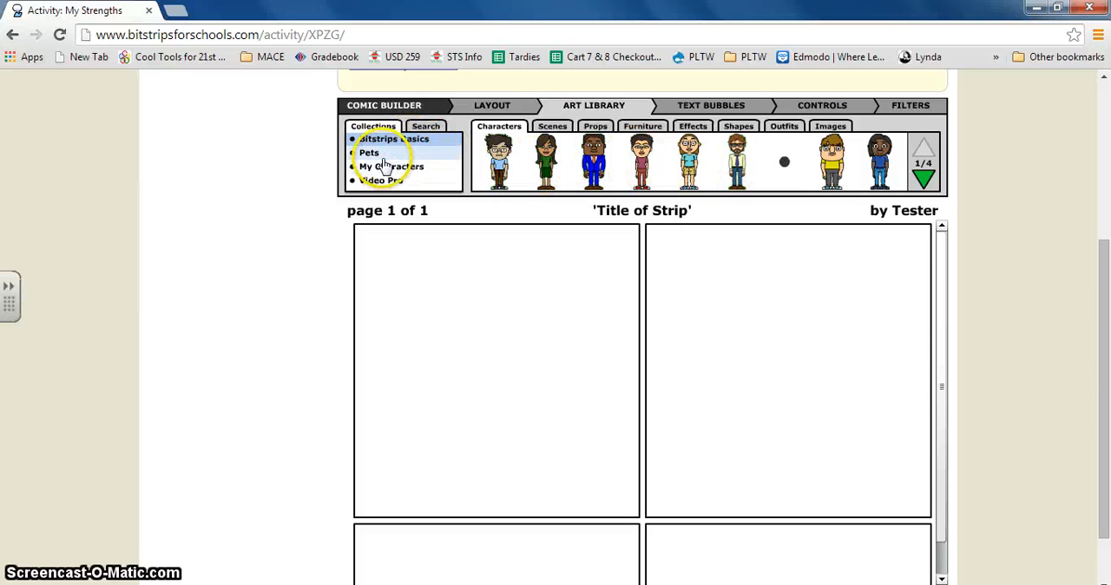
left_click(391, 166)
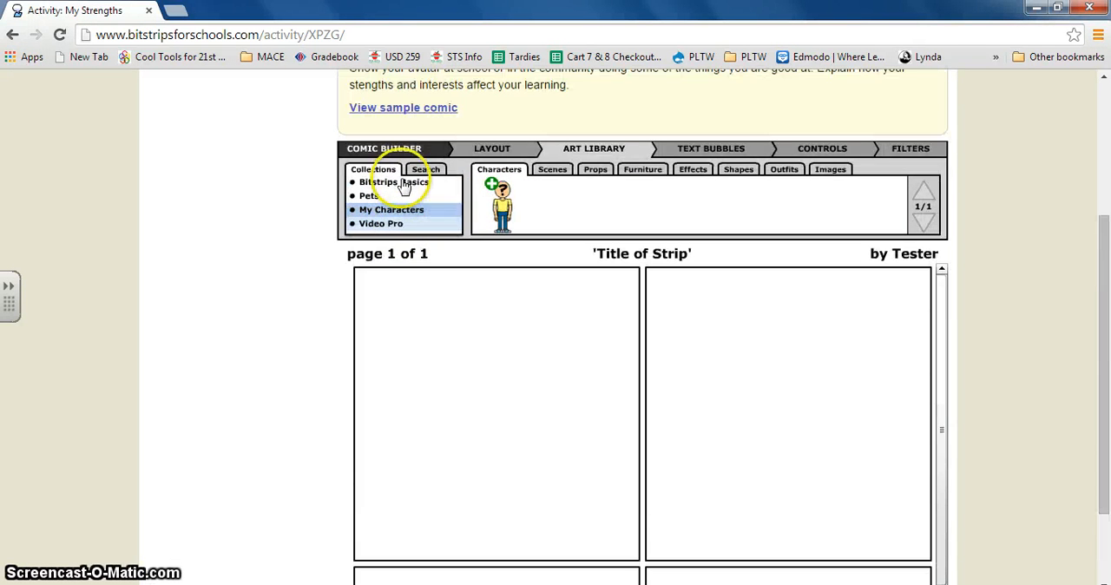
left_click(394, 182)
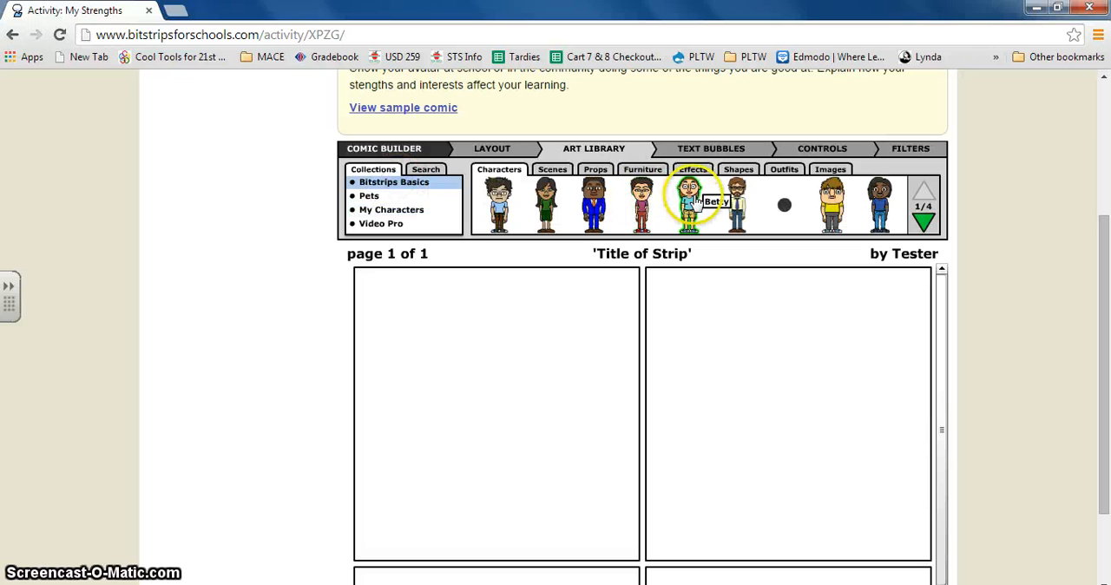
mouse_move(880, 204)
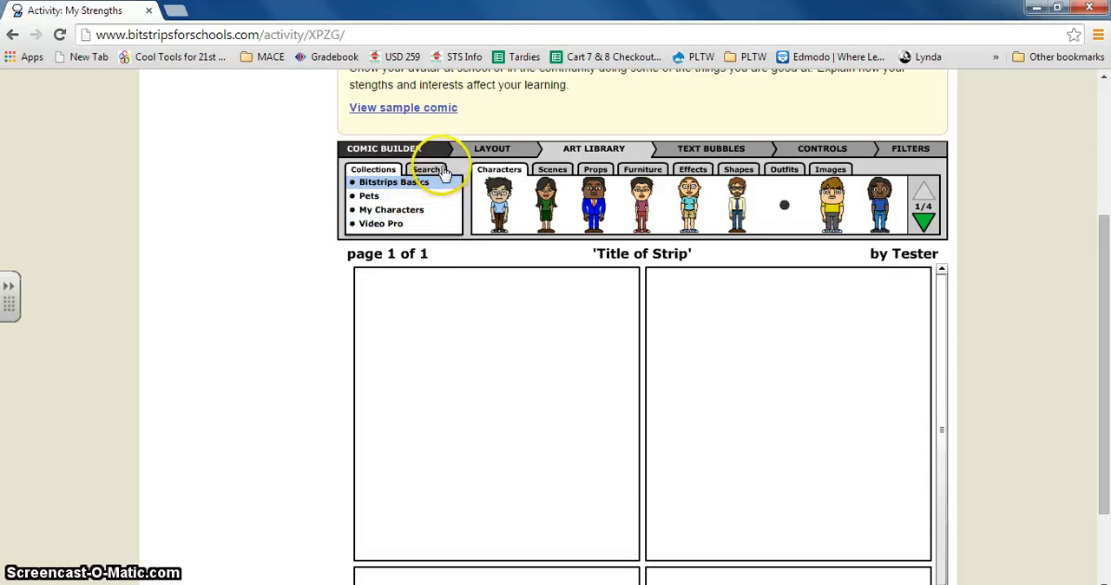
left_click(426, 169)
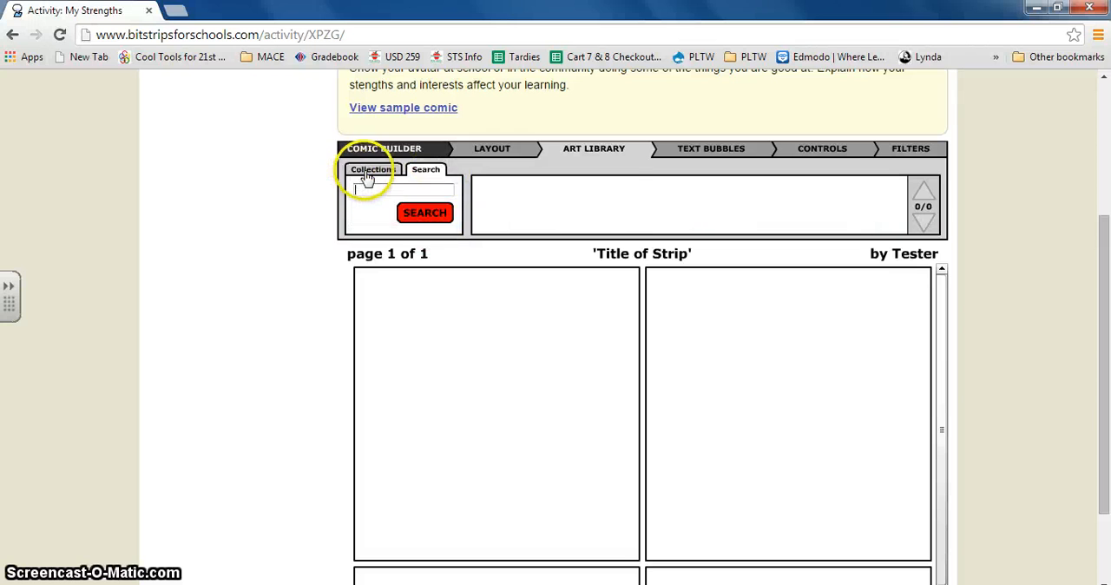
left_click(372, 169)
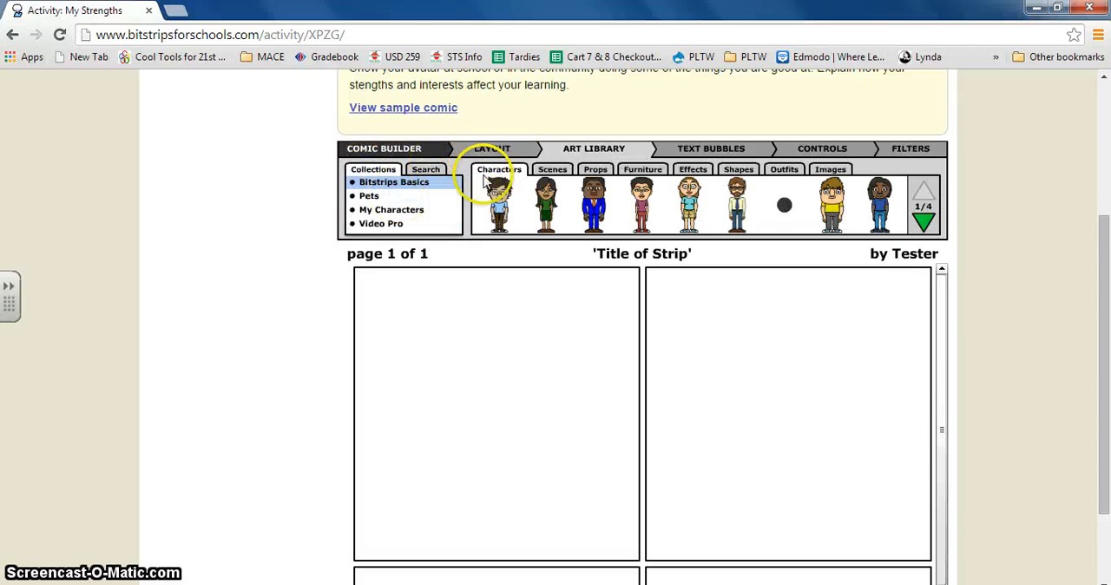
Step: Add the backyard scene to panel 1 and browse the Props, Furniture, Effects, Shapes, Outfits and Images libraries
left_click(552, 168)
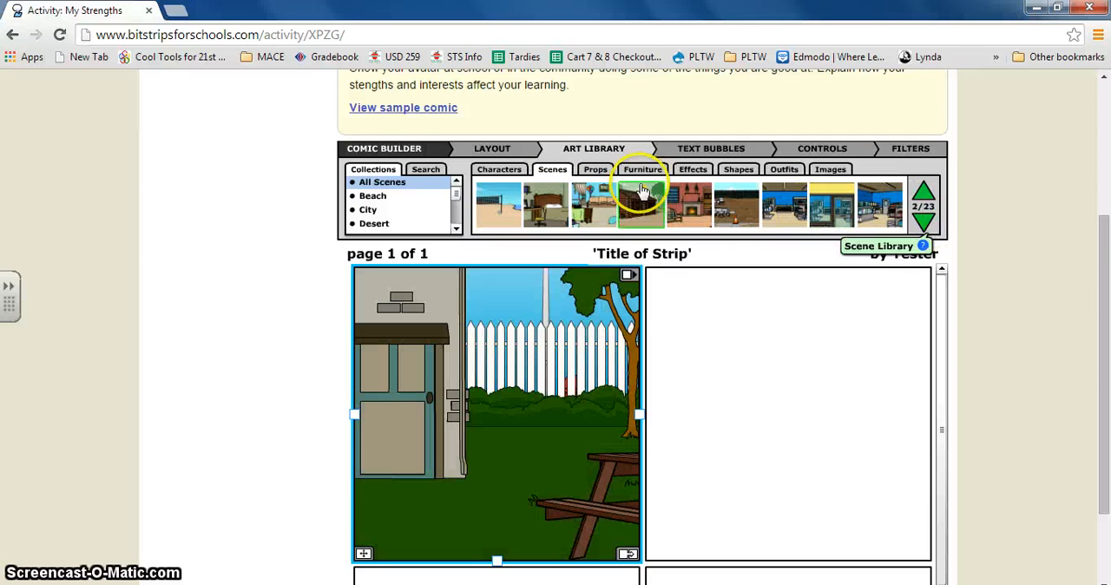
left_click(595, 169)
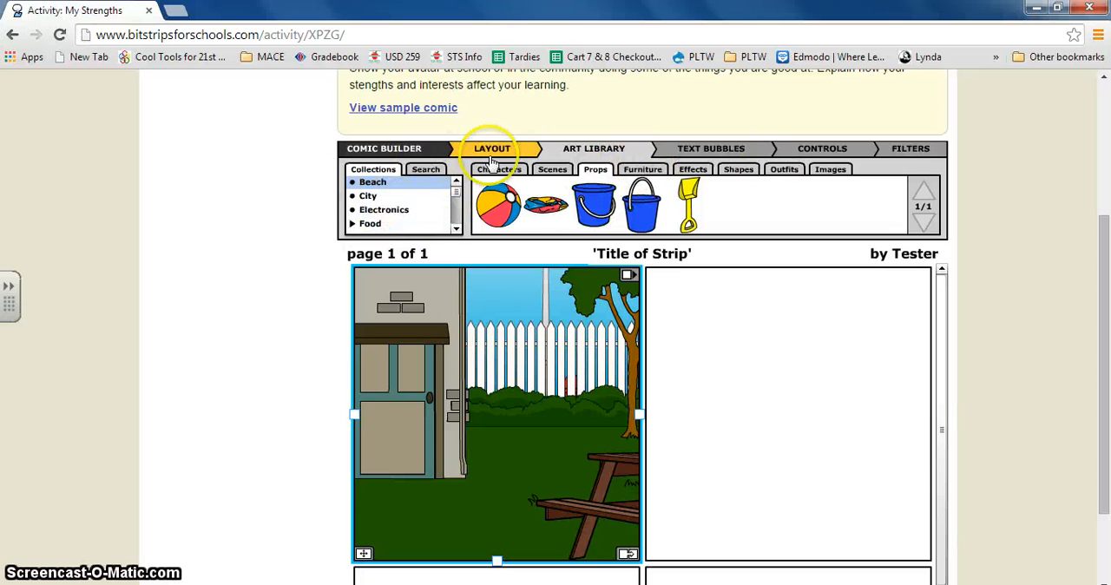
left_click(642, 170)
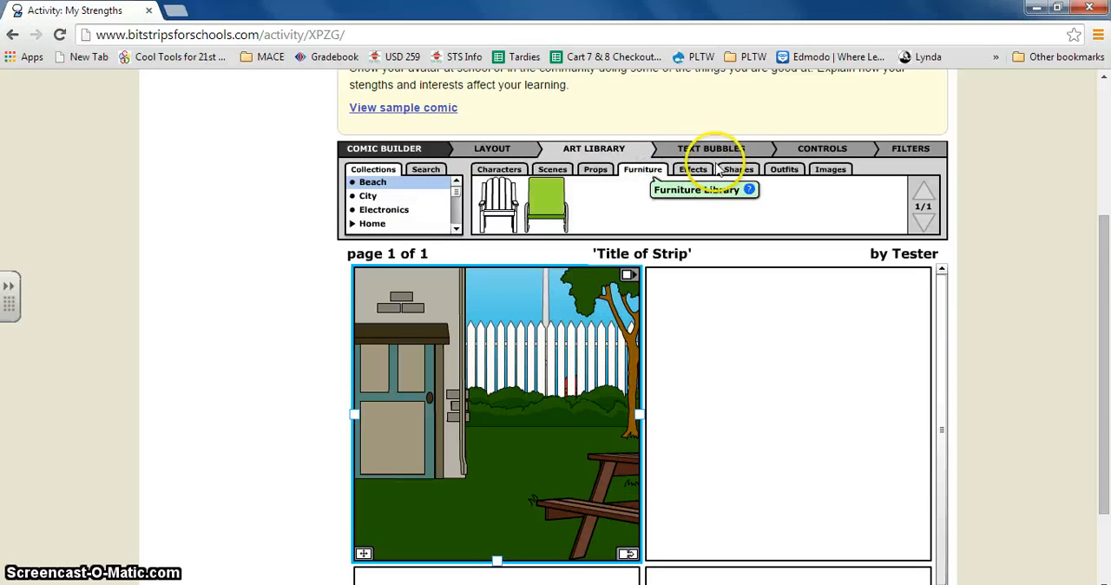
left_click(692, 169)
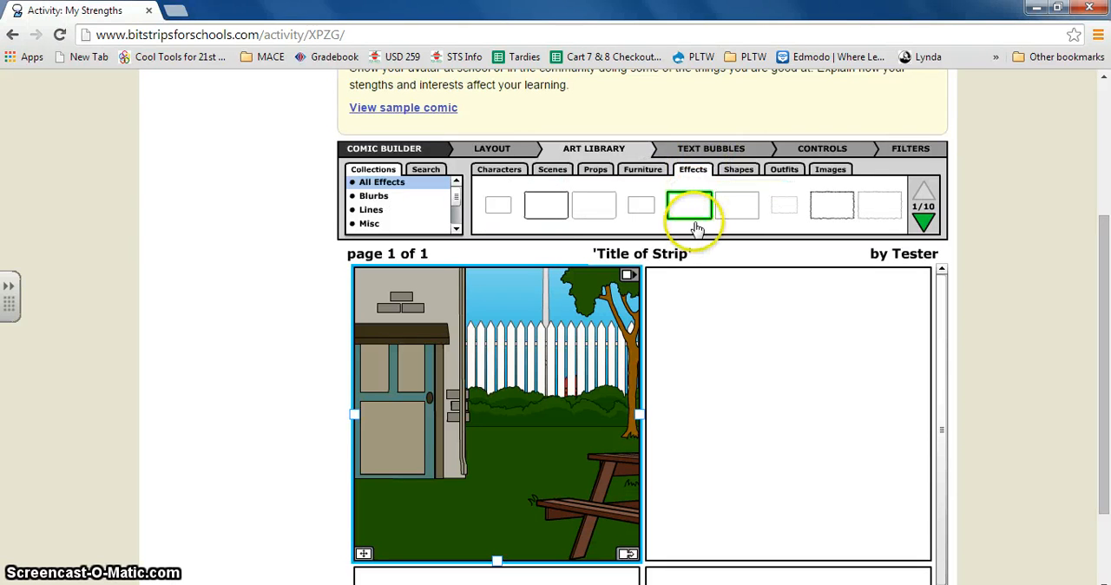
left_click(738, 169)
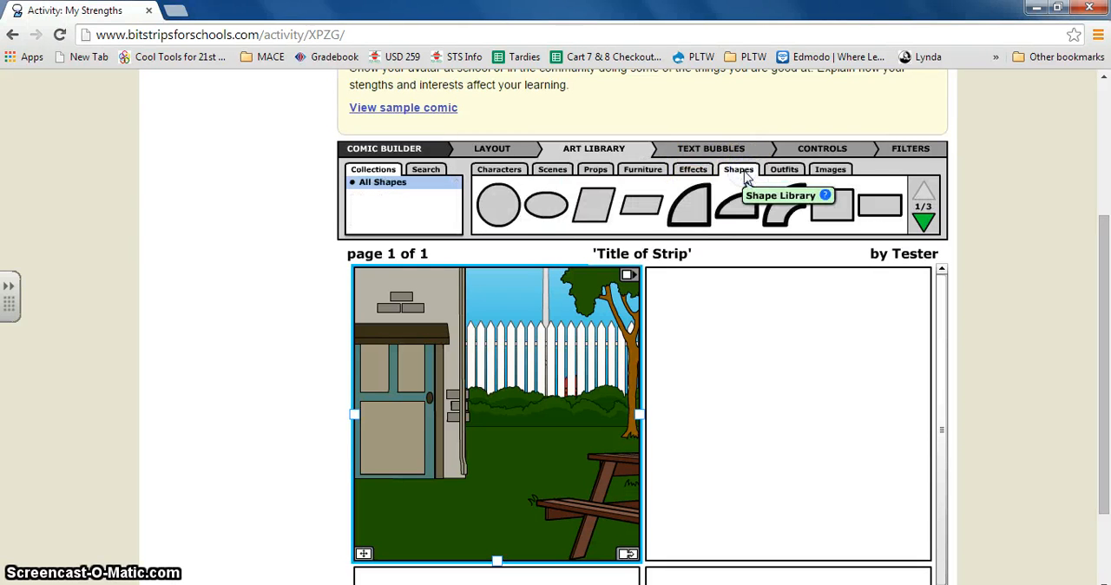
left_click(784, 170)
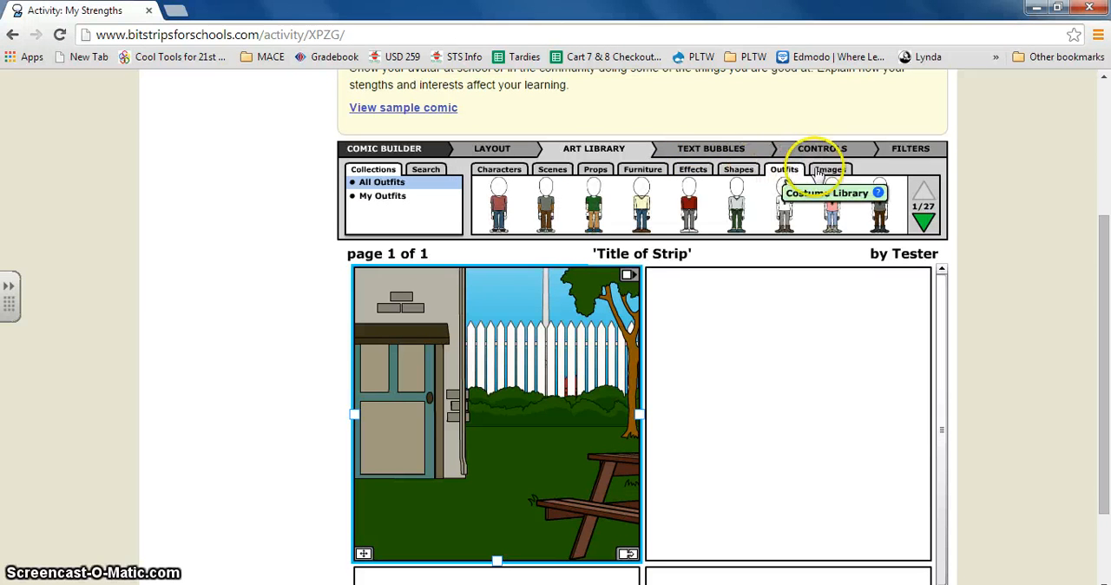
left_click(829, 169)
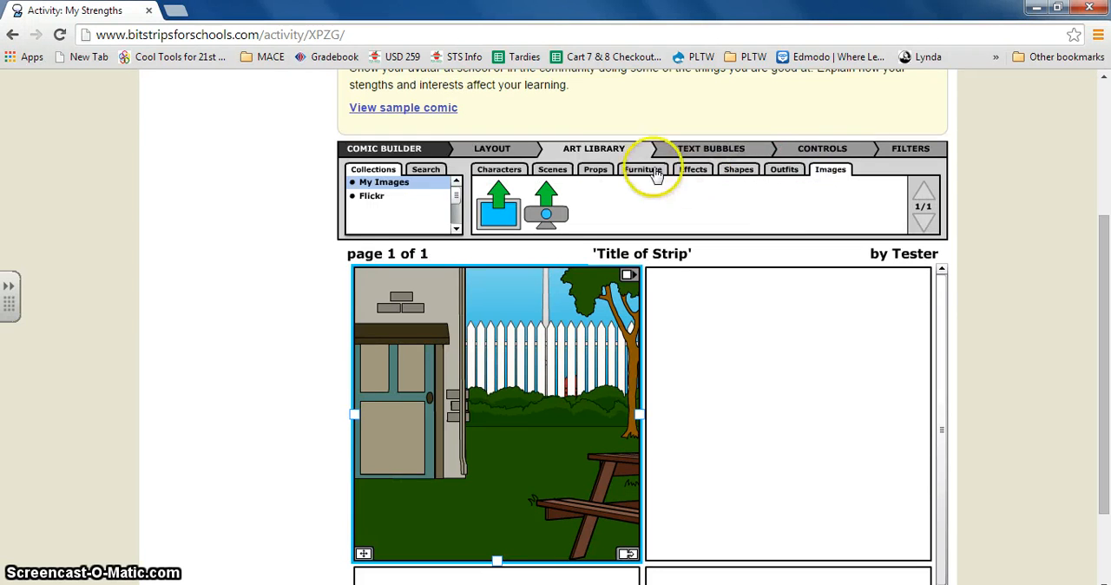
left_click(711, 148)
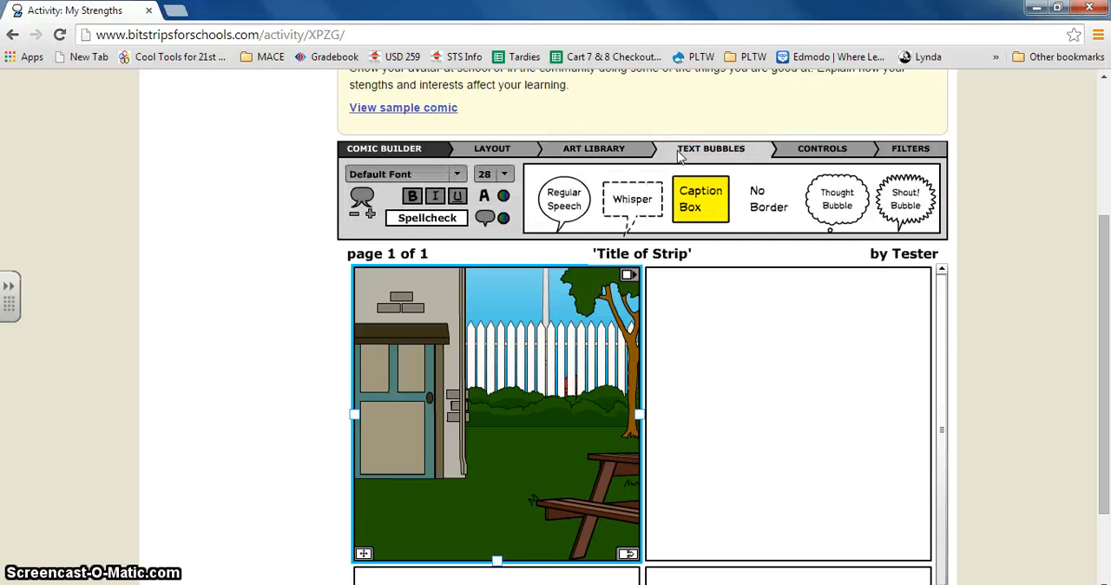
Step: Add a whisper bubble and a glasses-wearing character beside the door in panel 1
left_click(632, 199)
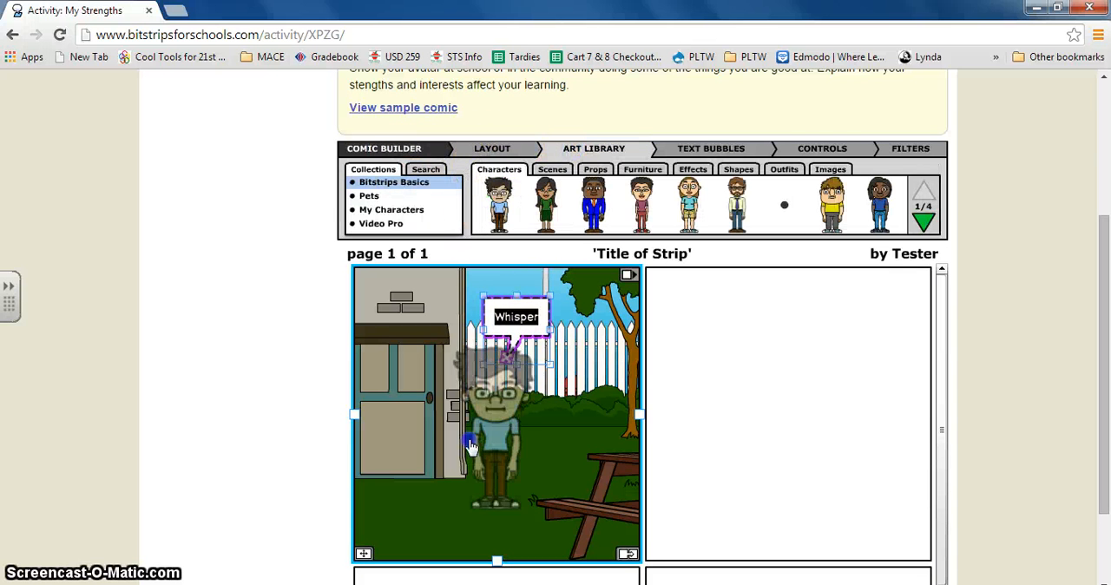
left_click(821, 148)
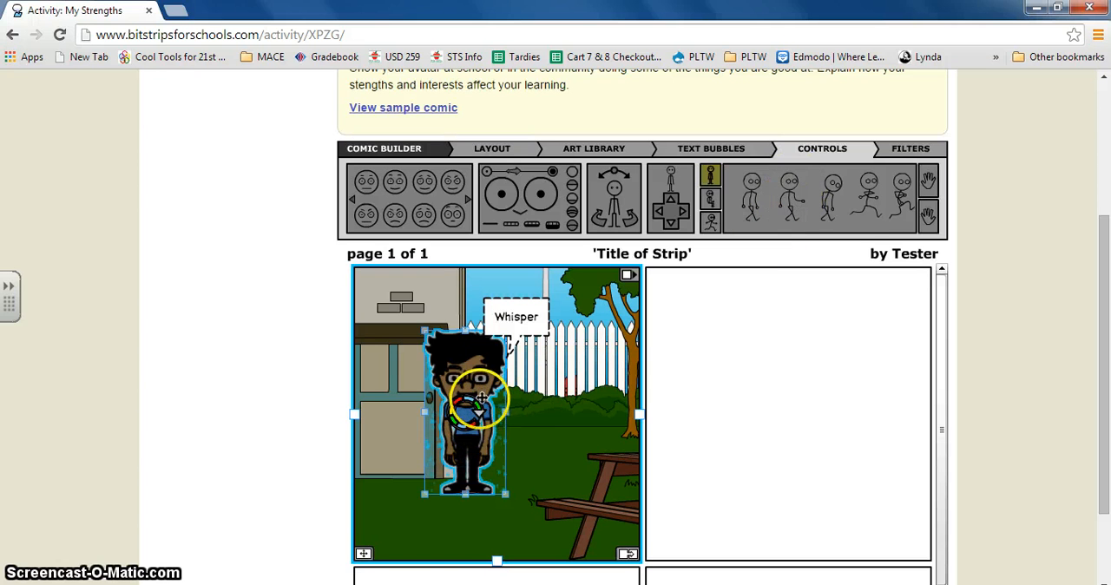
left_click_drag(477, 400, 421, 447)
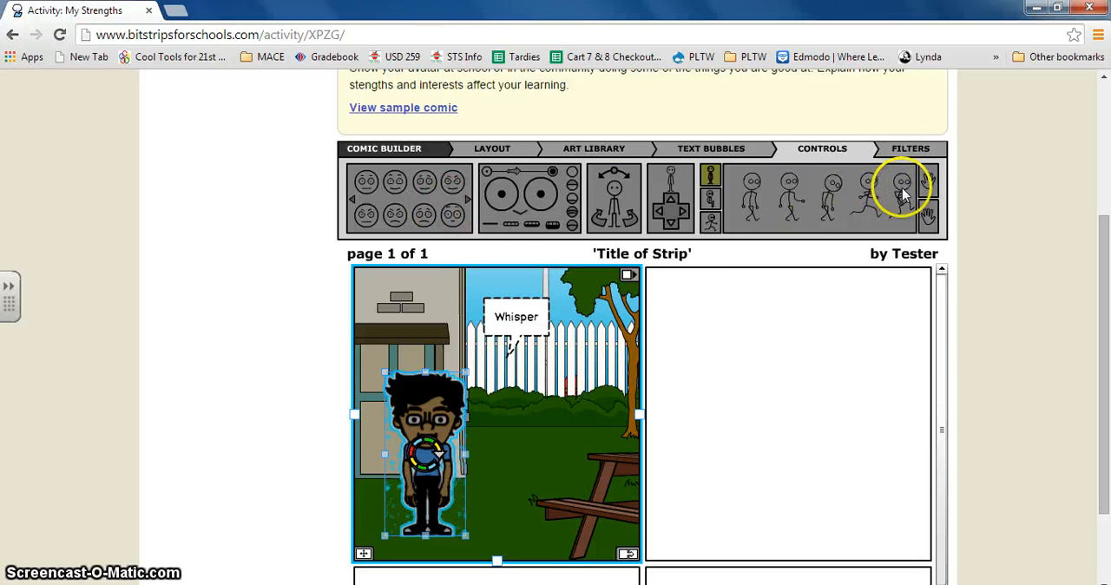
left_click(910, 148)
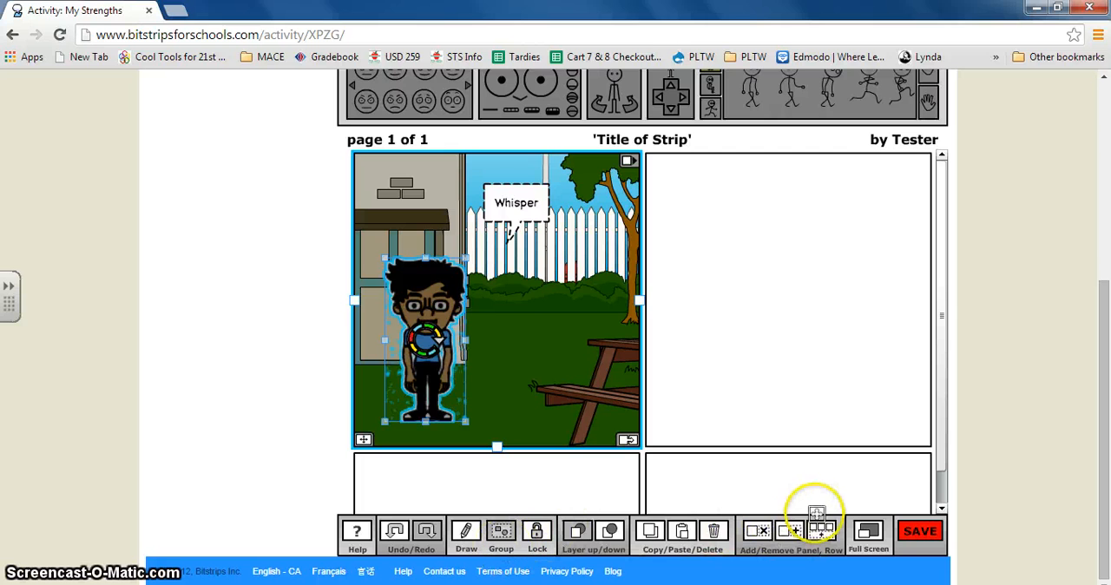
Step: Use Add/Remove Panel, Row to turn the first row into one wide panel
left_click(756, 530)
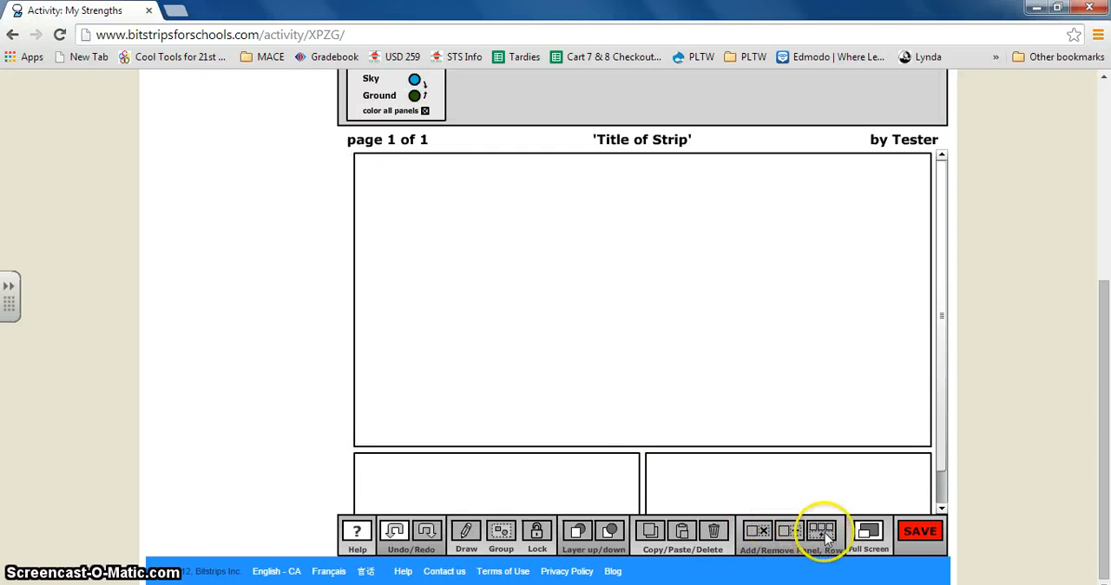
mouse_move(520, 525)
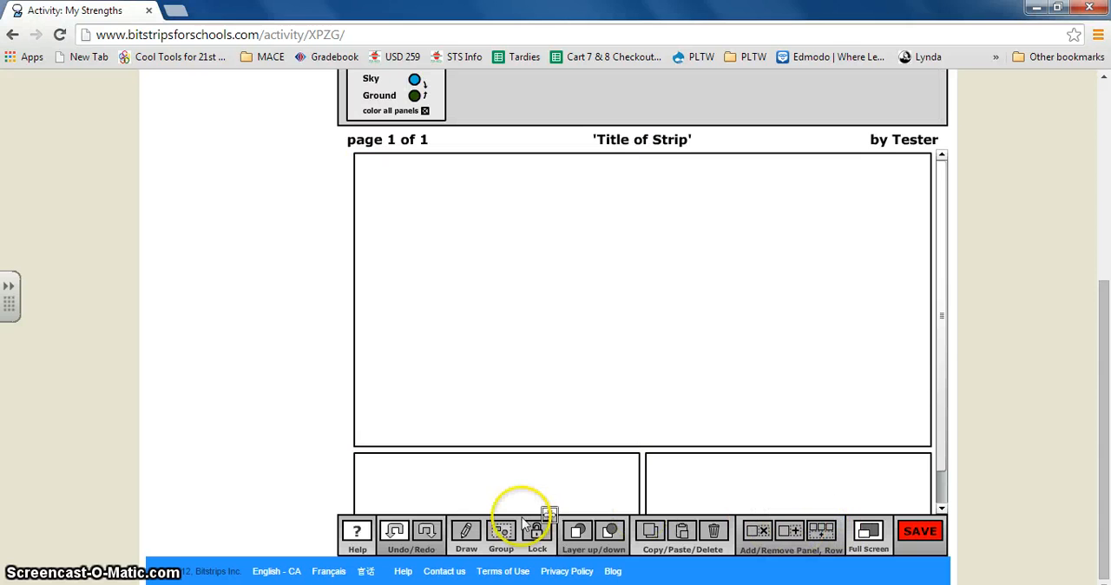
mouse_move(428, 531)
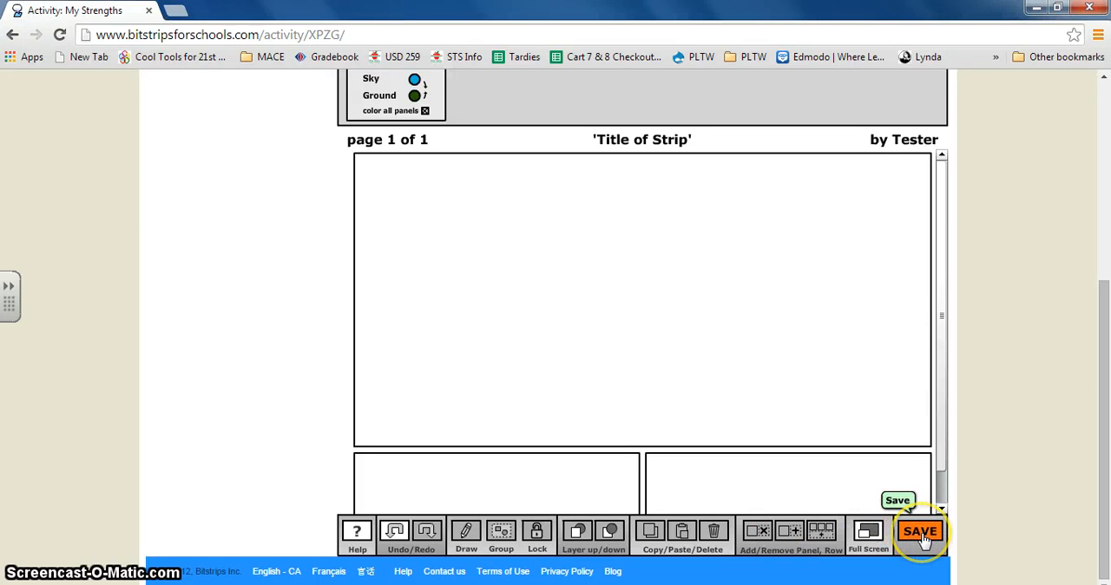
Step: Save the untitled strip, choosing Save Anyway at the no-title warning
left_click(921, 530)
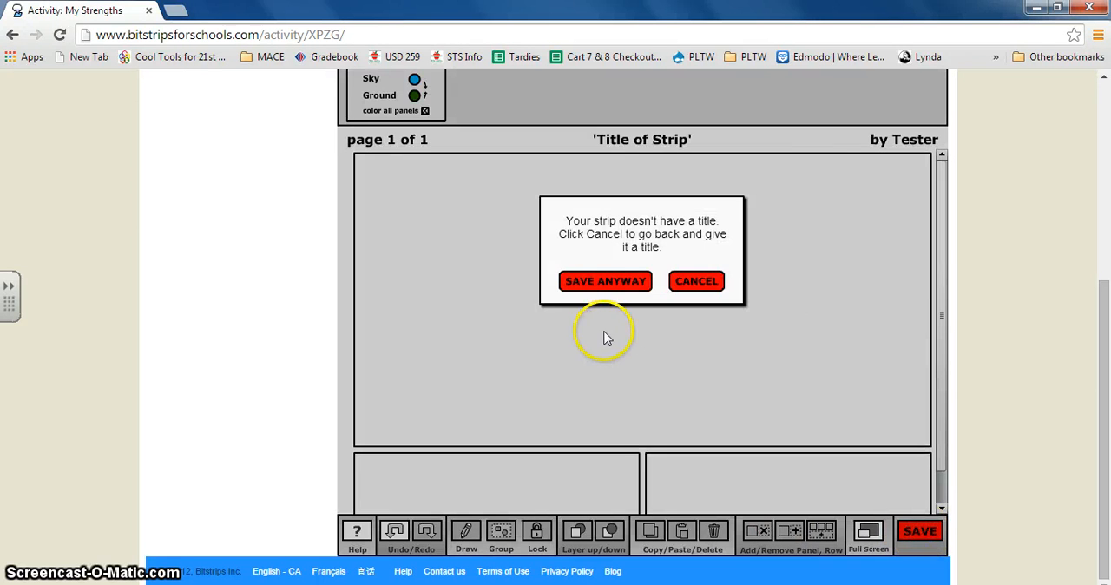
left_click(605, 280)
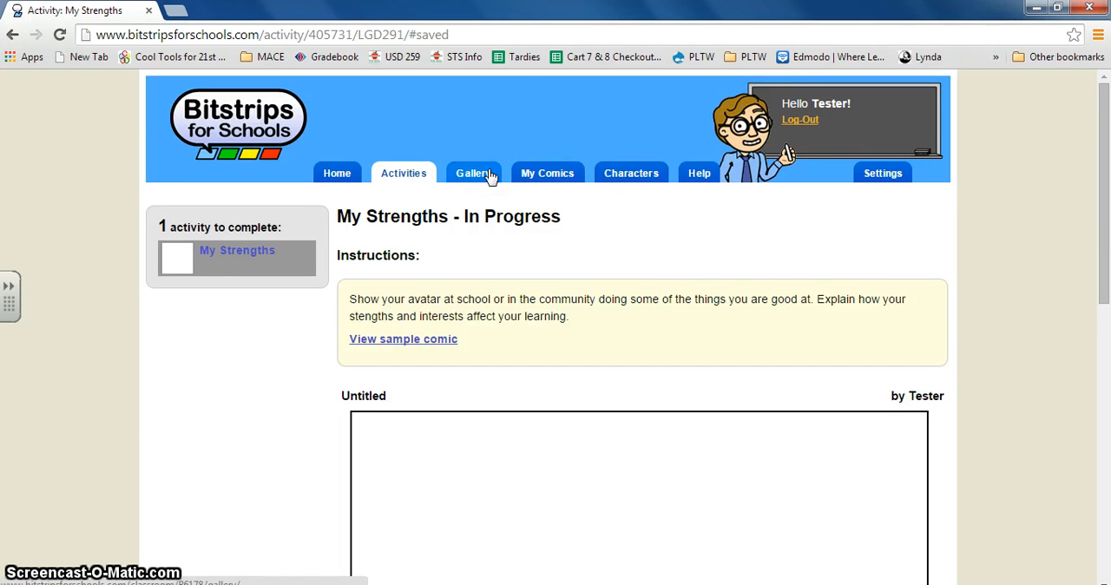
Step: Browse the Gallery, My Comics and Characters tabs, then return to Home
left_click(475, 172)
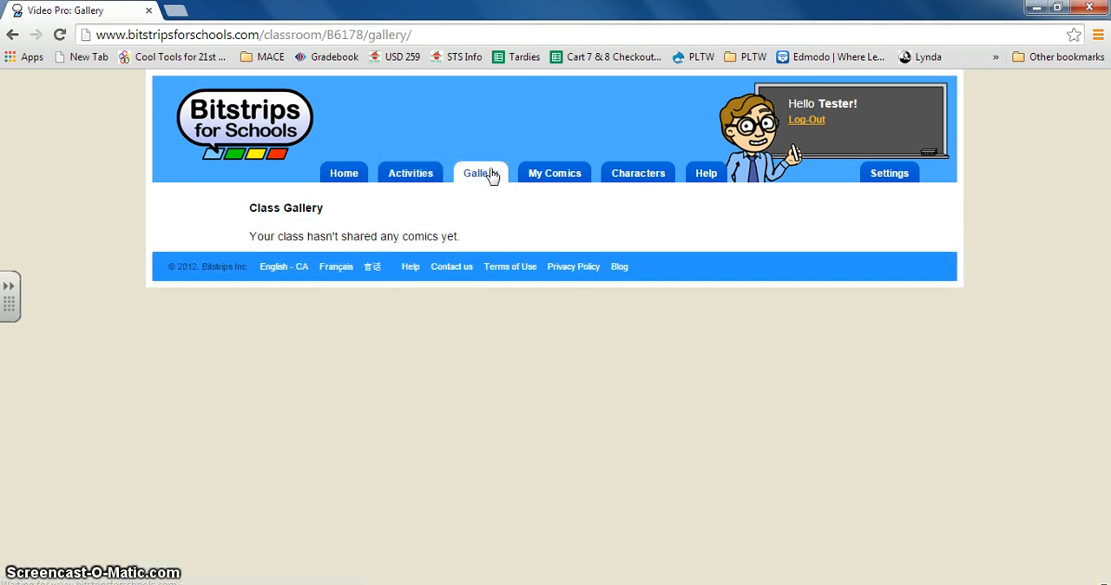
mouse_move(337, 337)
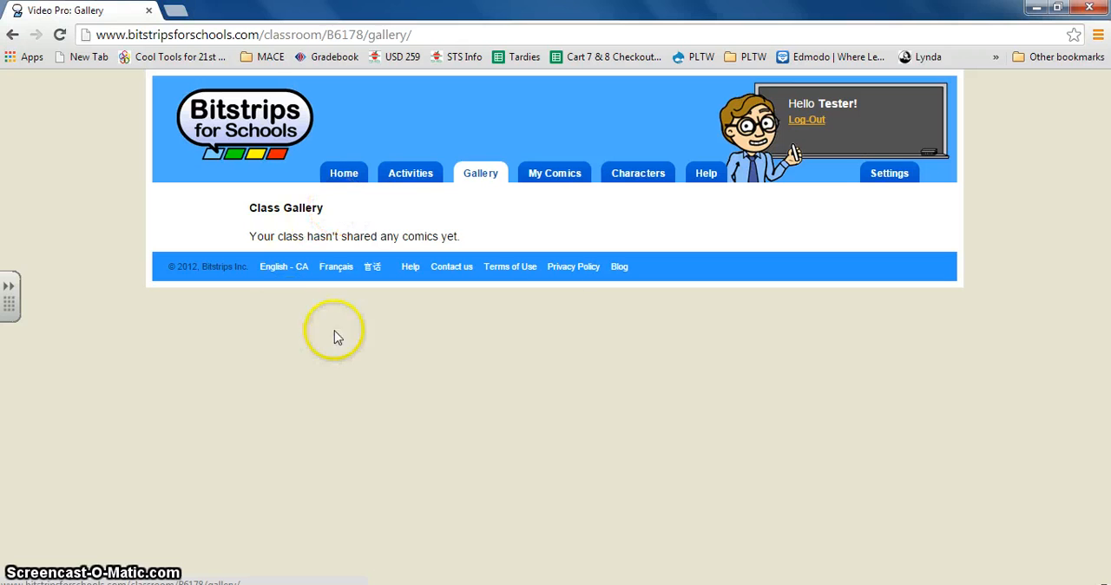
left_click(554, 173)
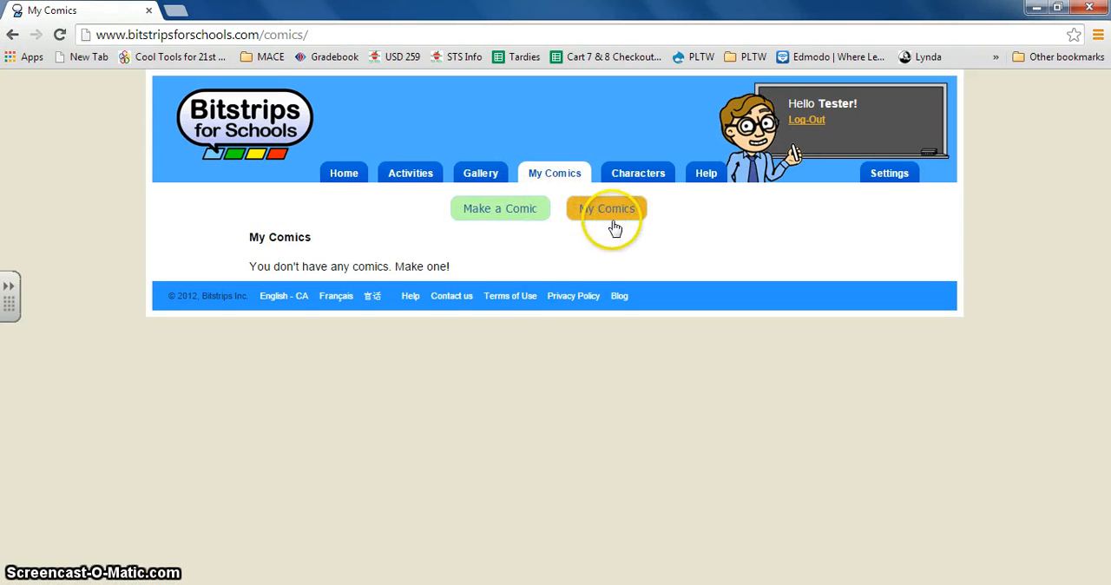
left_click(638, 173)
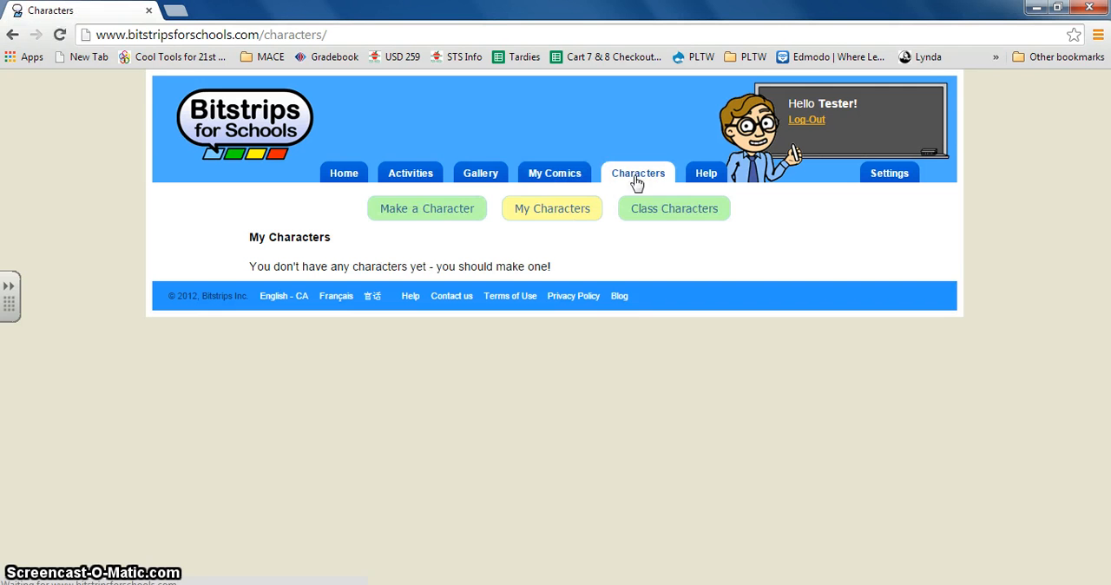
mouse_move(635, 254)
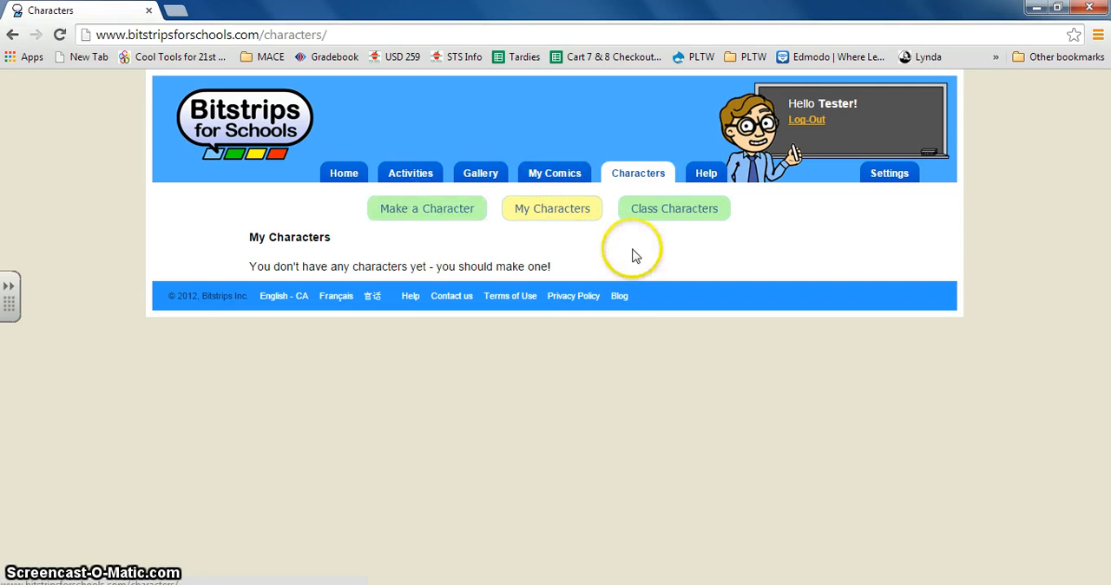
left_click(343, 173)
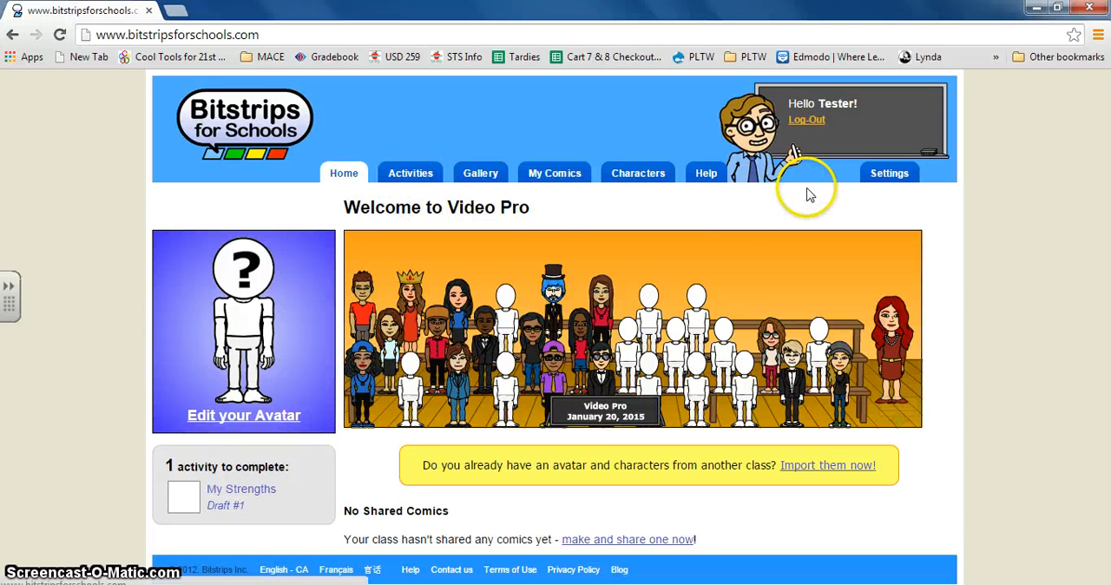
mouse_move(794, 182)
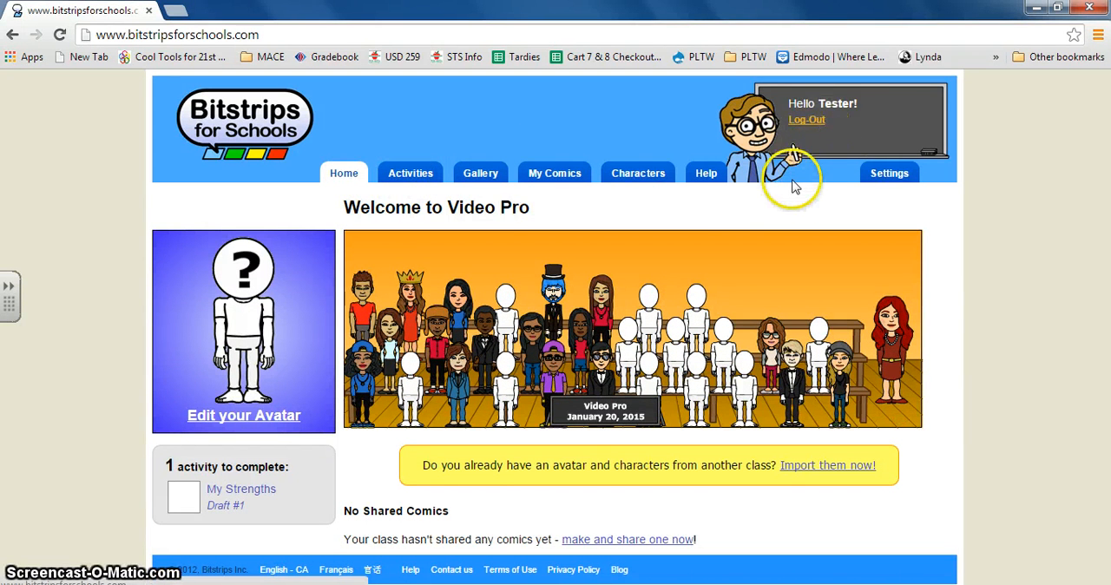